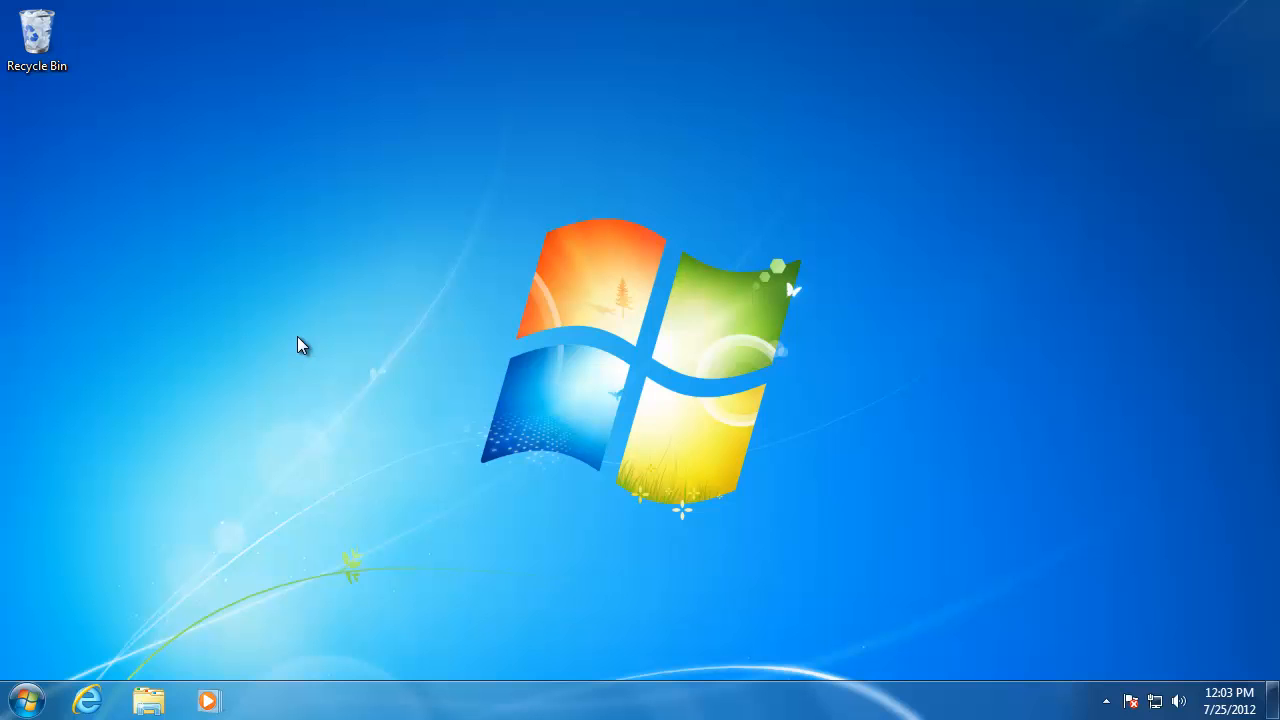
Bring up the desktop's right-click shortcut menu on an empty area.
right_click(304, 344)
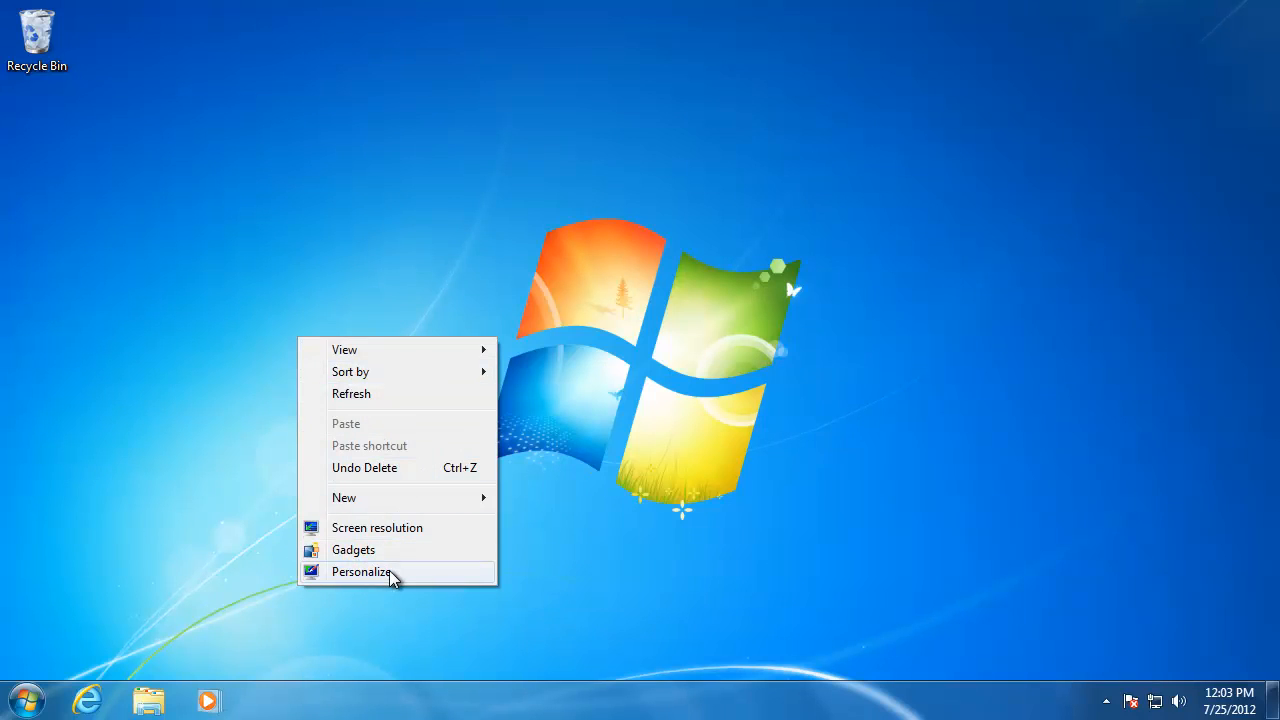
From Personalize, apply the Architecture, Characters and then Landscapes Aero themes.
left_click(360, 572)
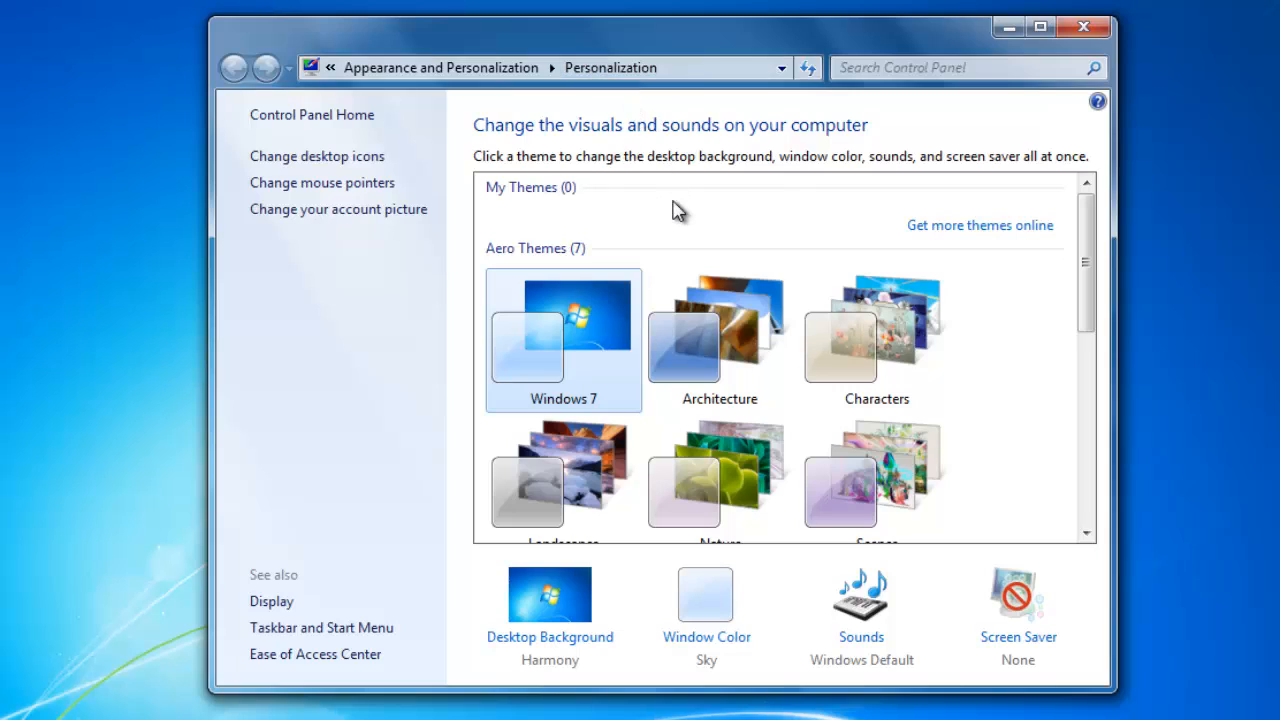
mouse_move(684, 224)
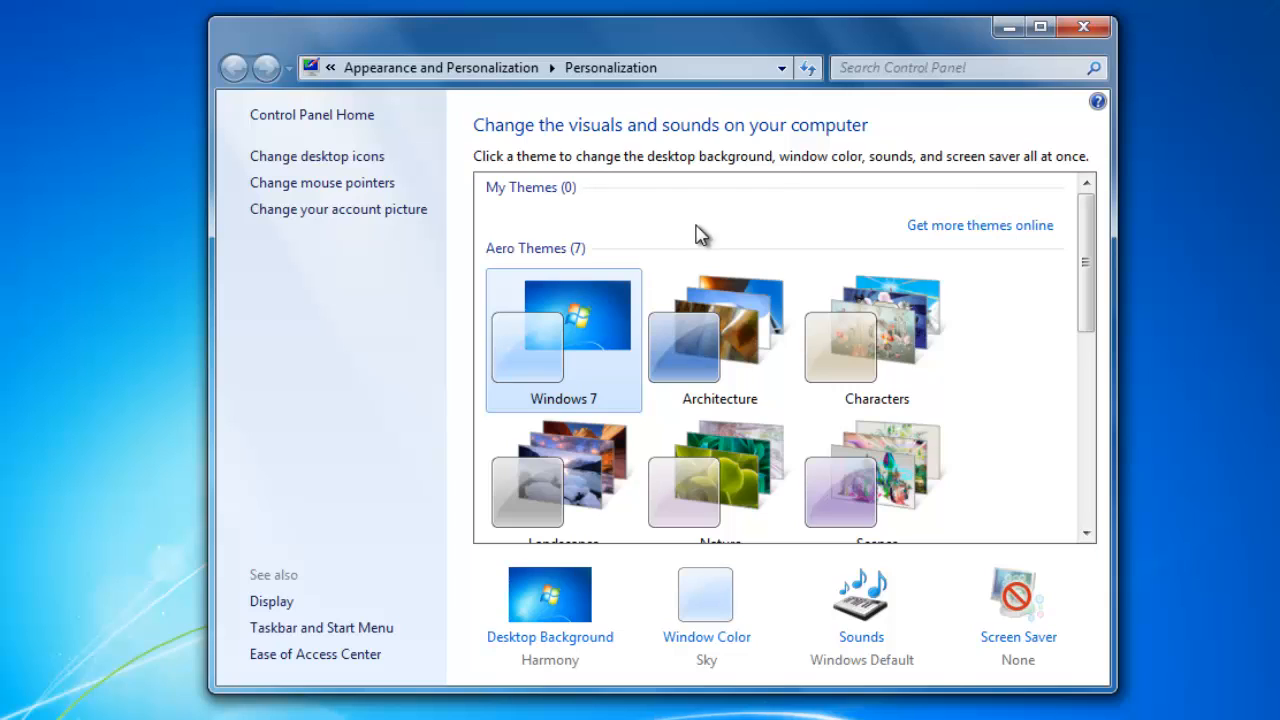
mouse_move(732, 236)
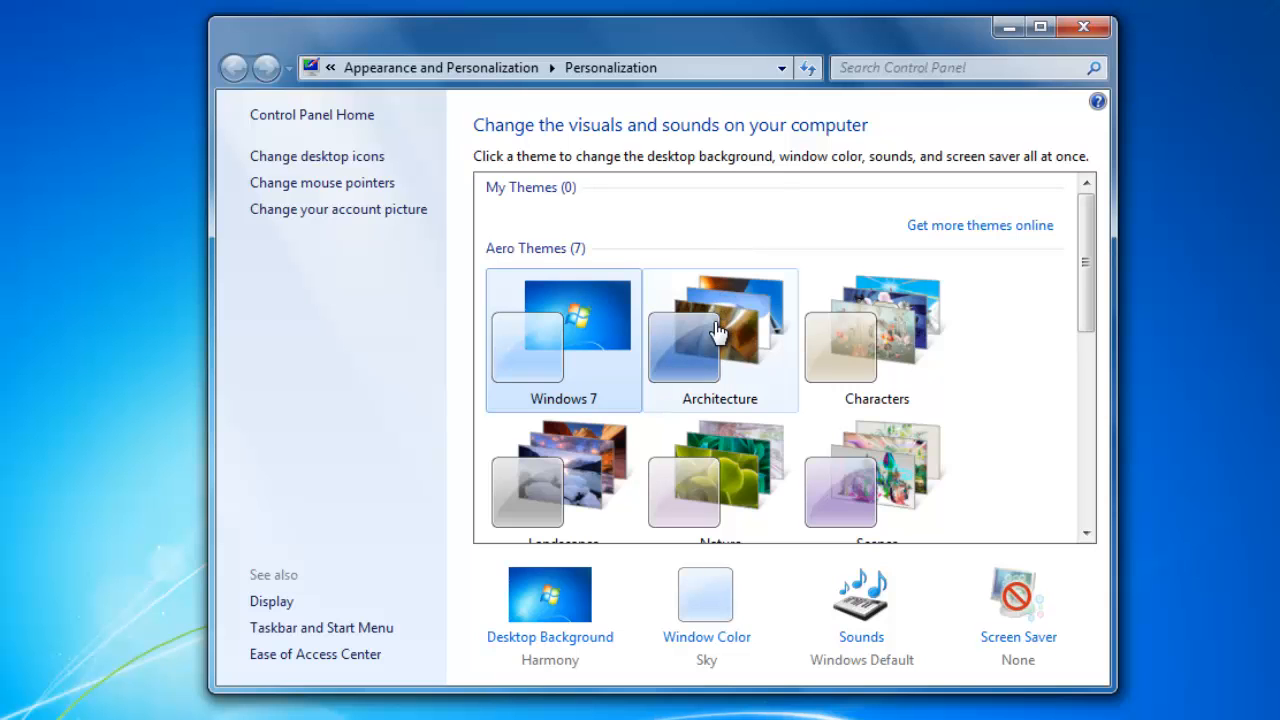
left_click(720, 340)
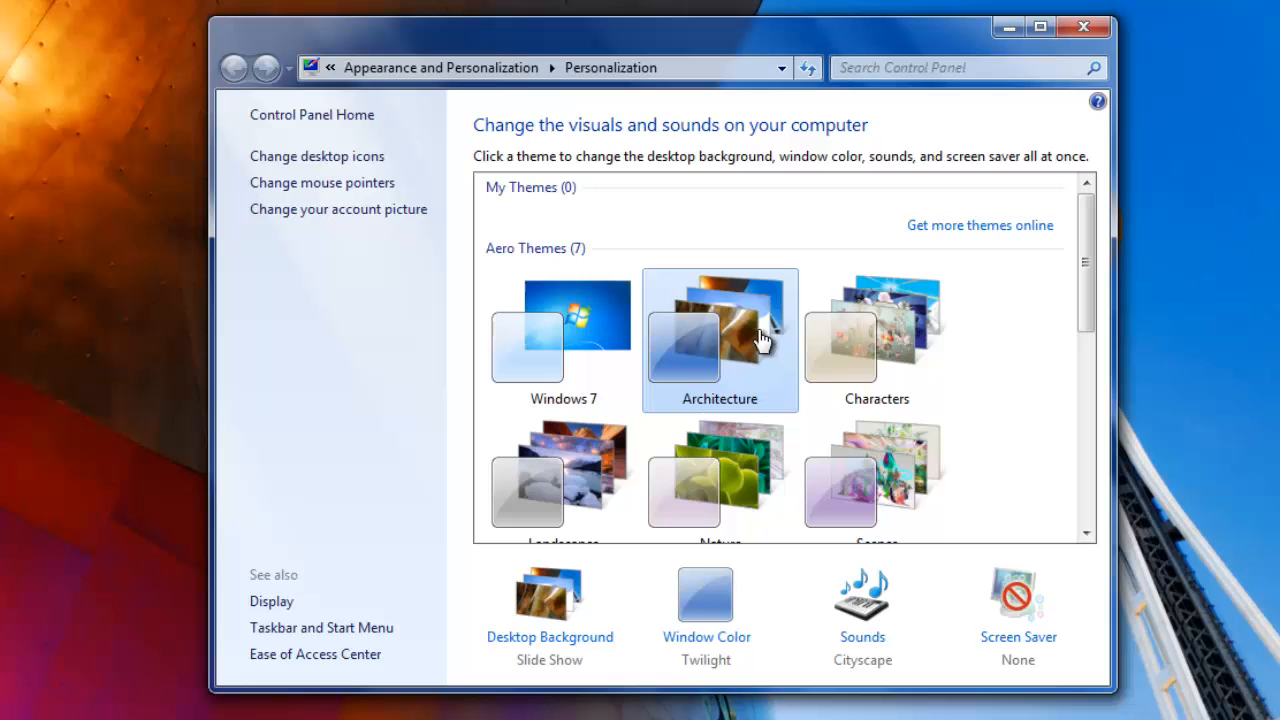
left_click(876, 330)
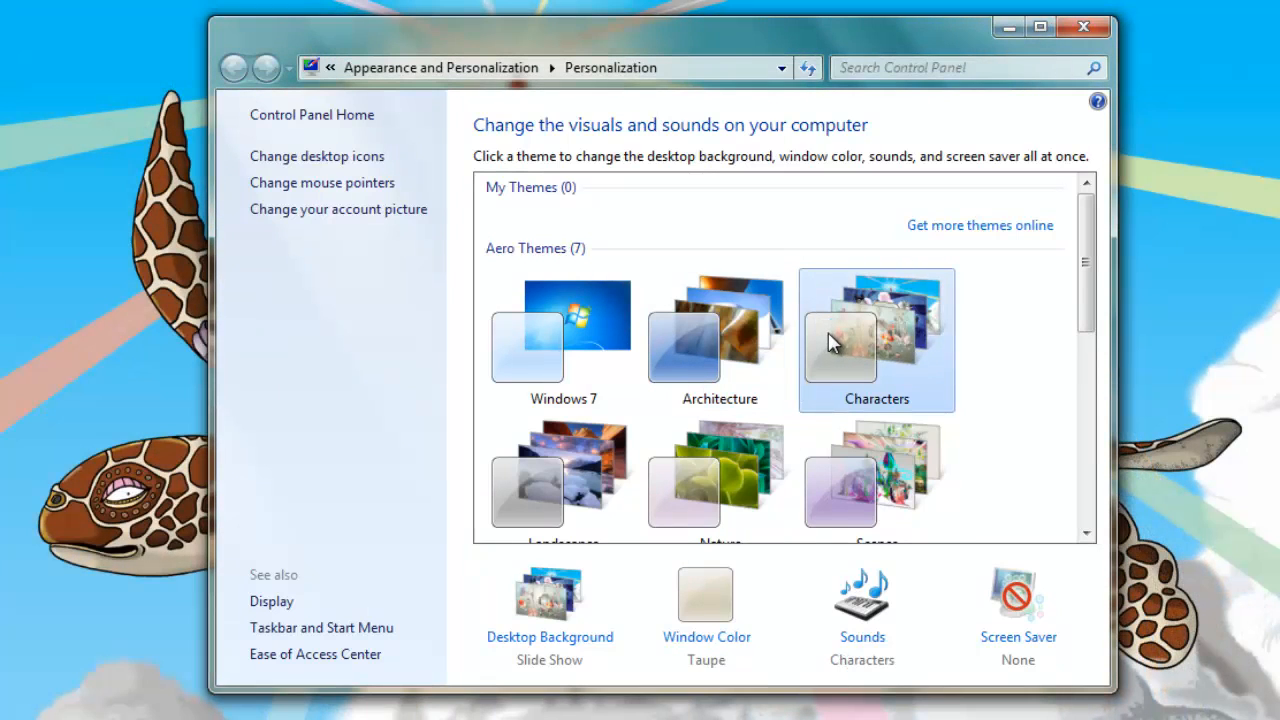
left_click(564, 470)
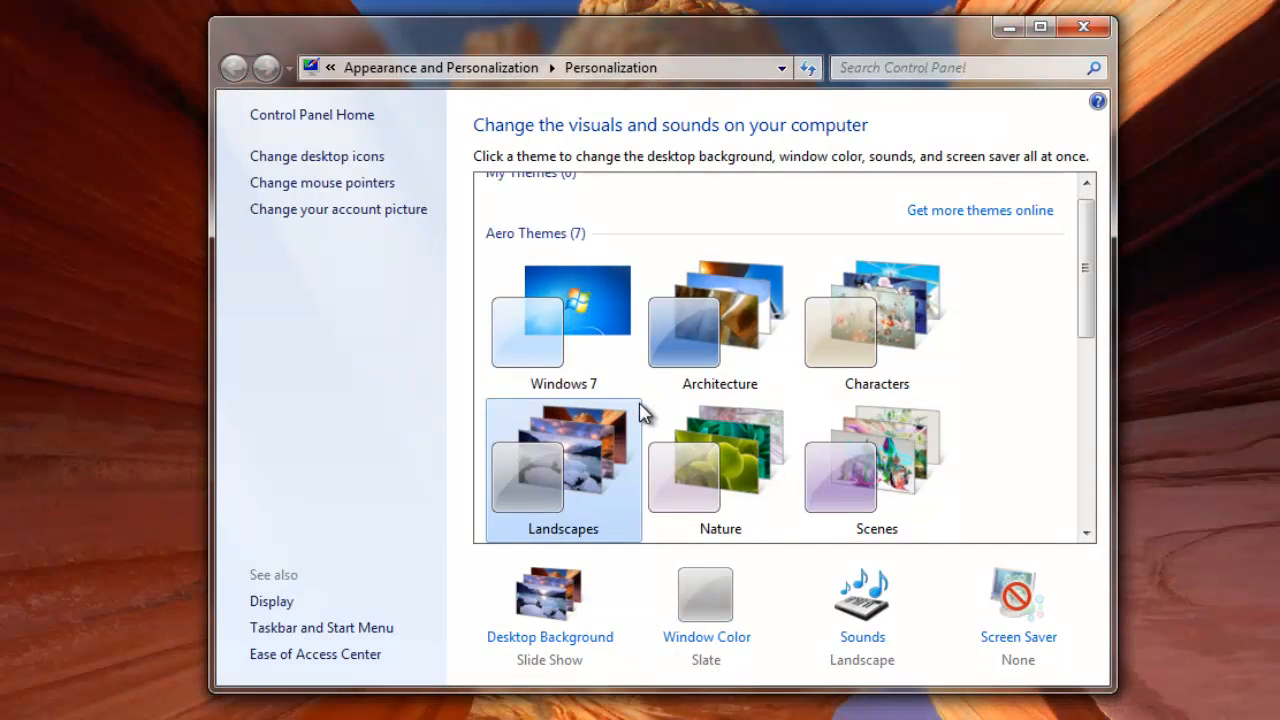
scroll("down", 3)
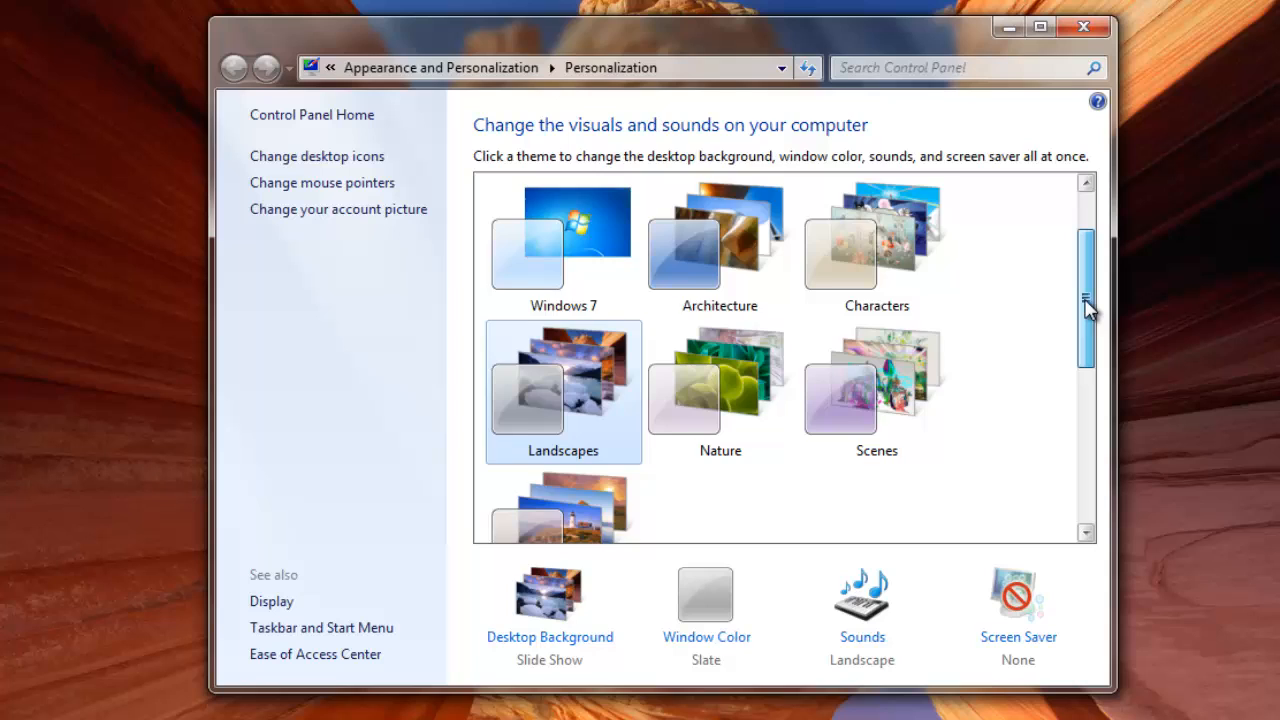
scroll("down", 3)
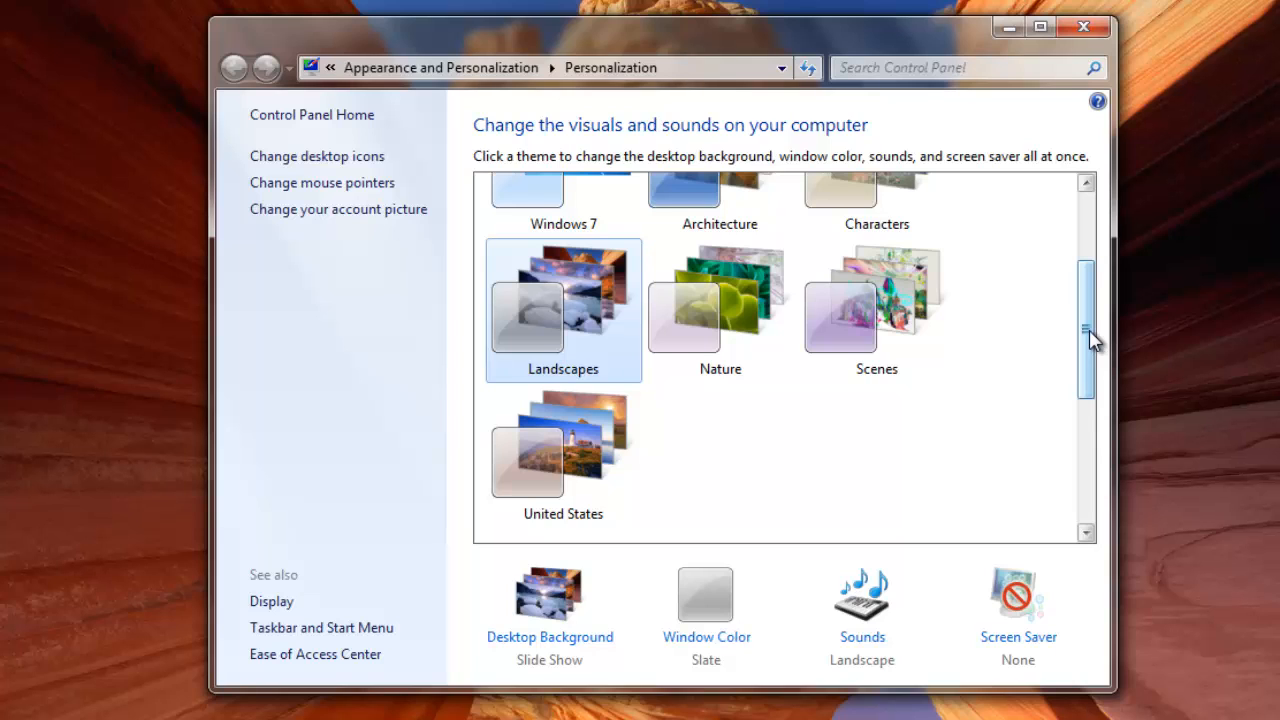
Apply Windows 7 Basic, briefly High Contrast #1, then return to Windows 7 Basic.
scroll("down", 3)
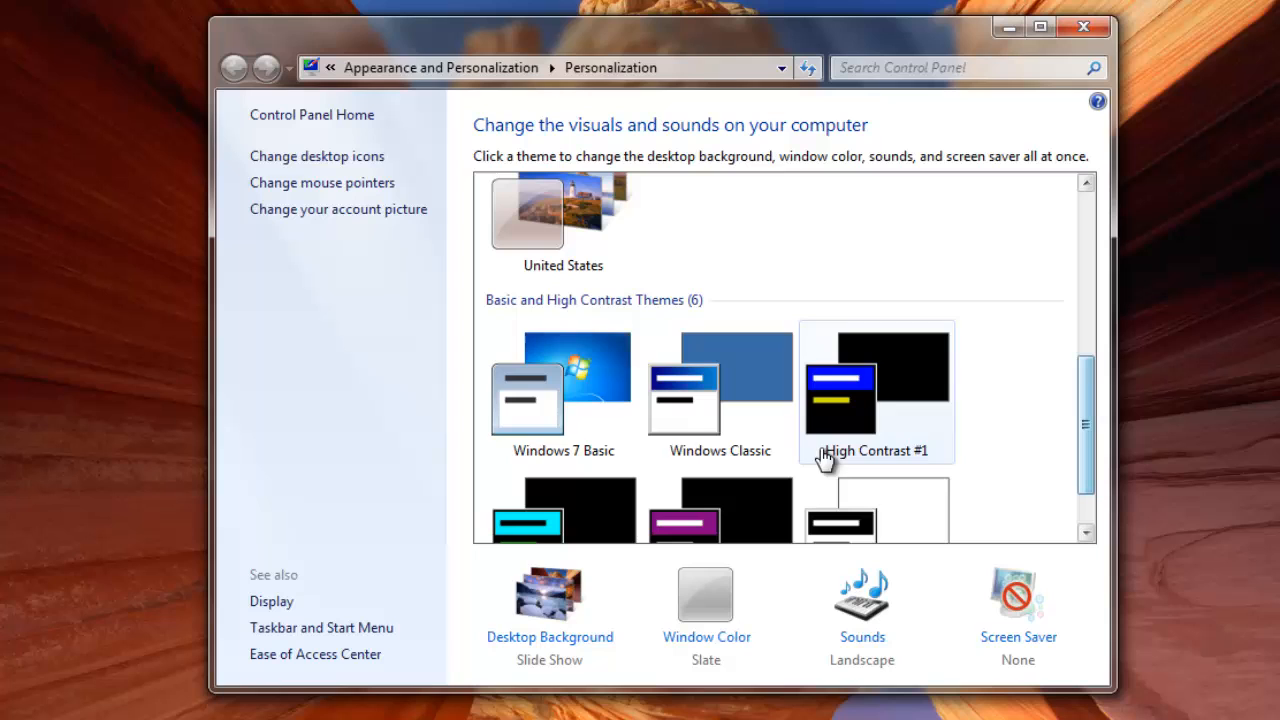
left_click(562, 390)
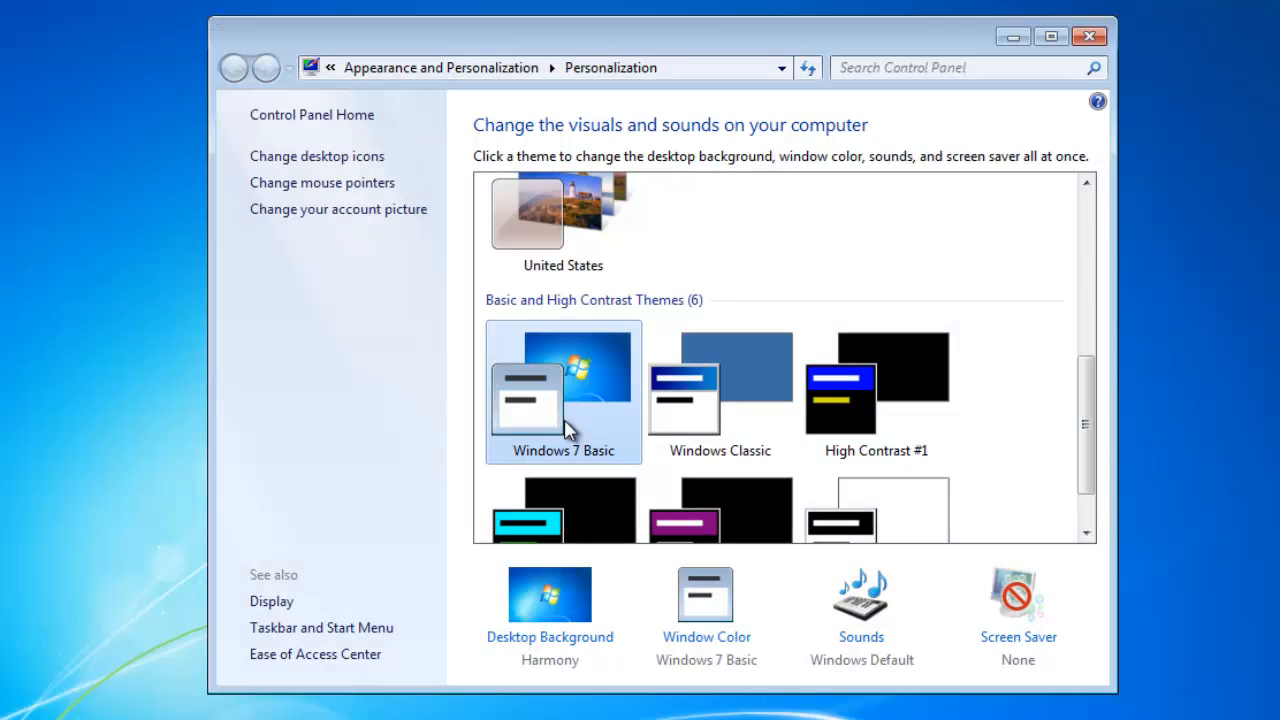
mouse_move(690, 412)
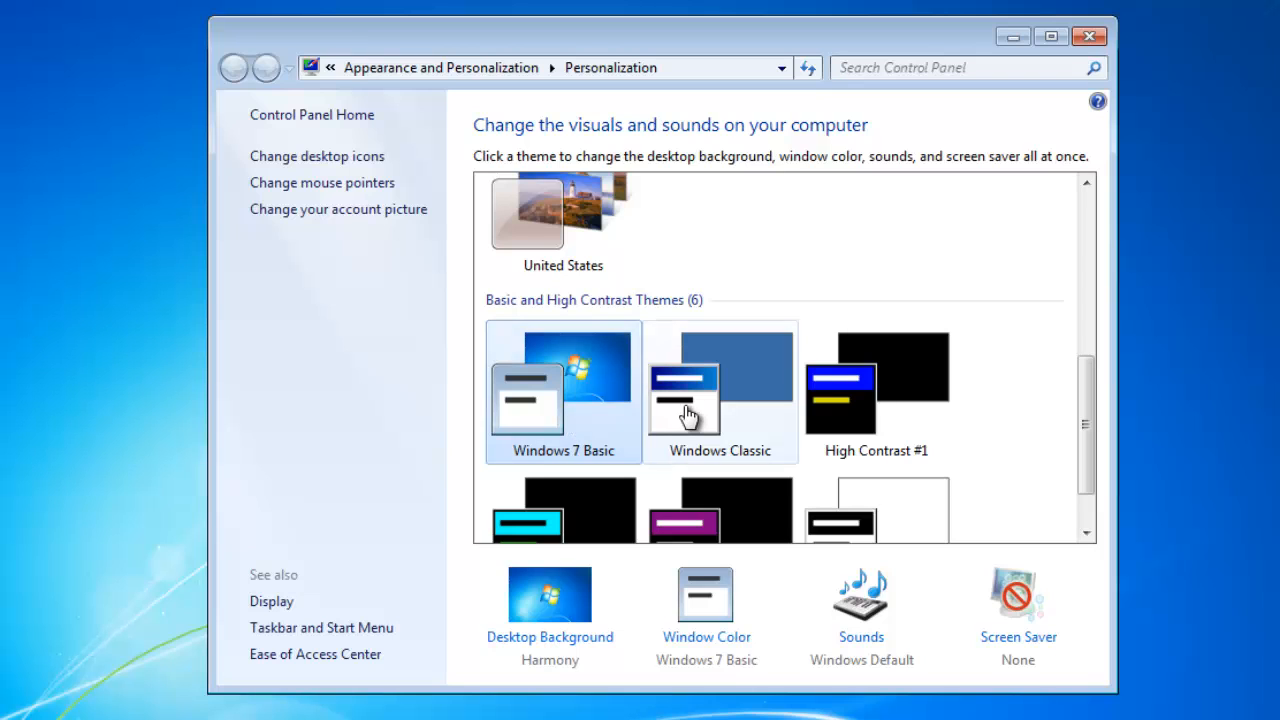
scroll("down", 3)
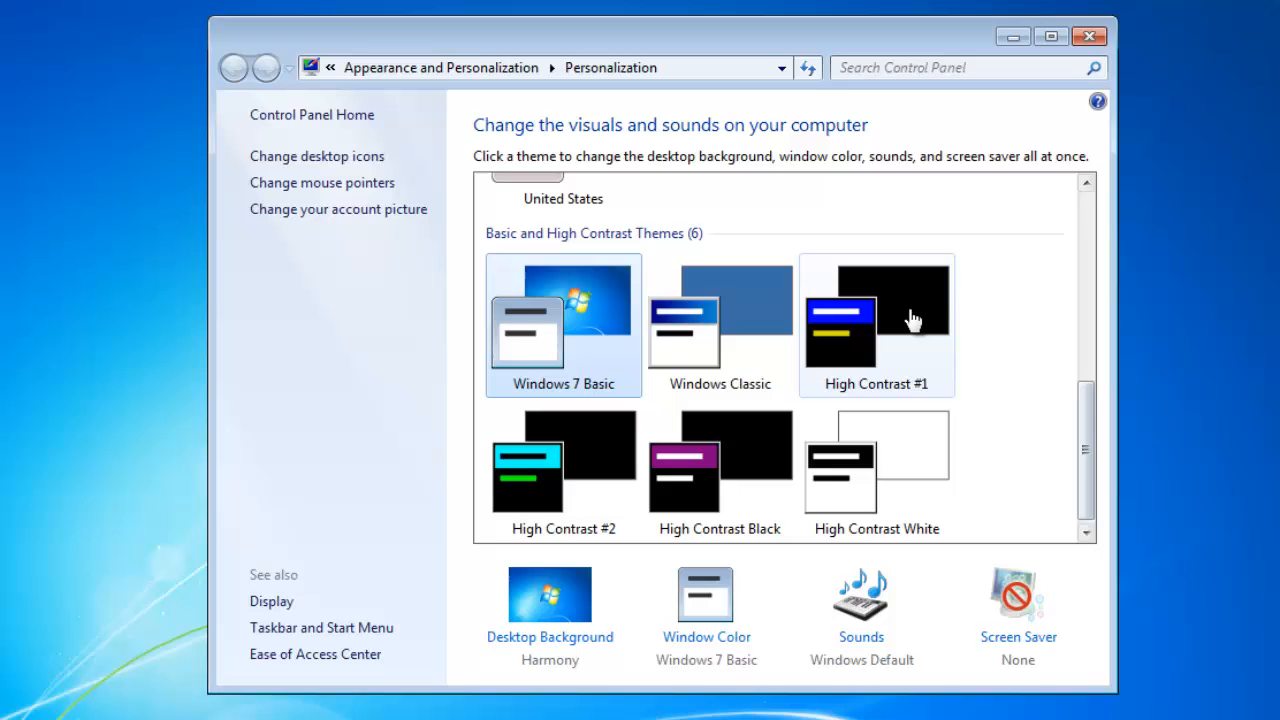
left_click(876, 324)
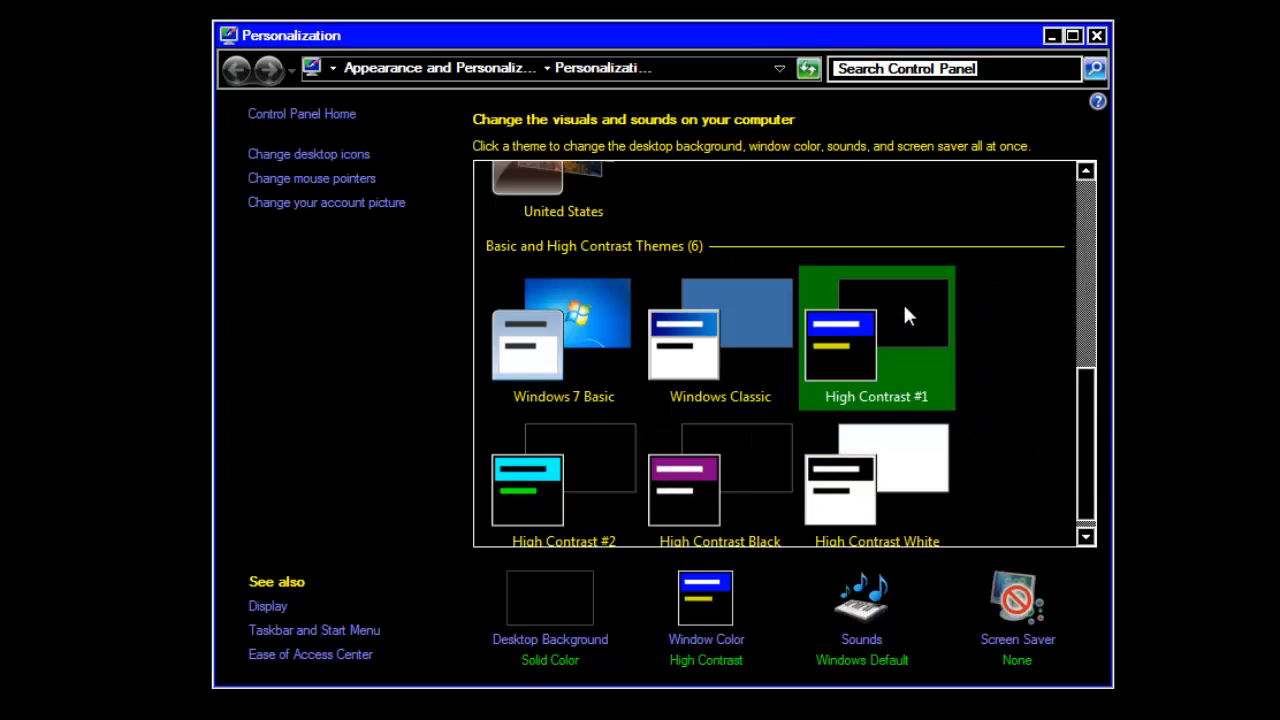
left_click(564, 330)
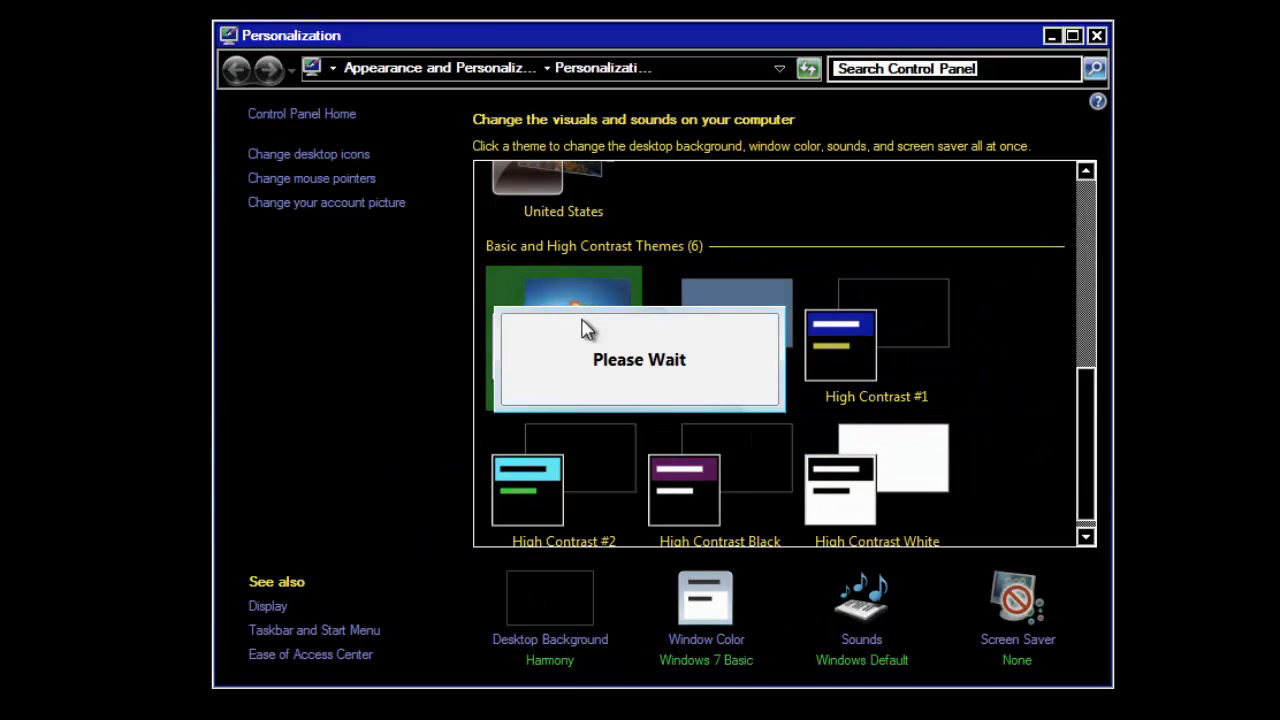
left_click(564, 320)
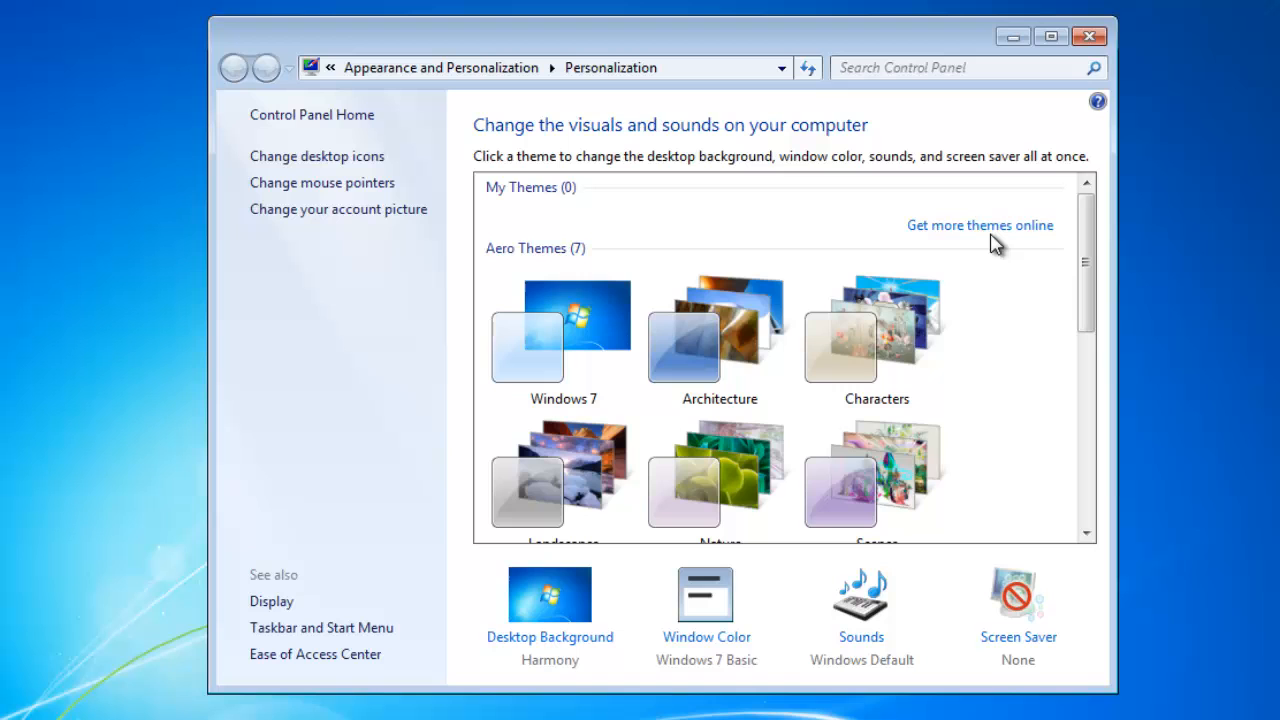
mouse_move(980, 224)
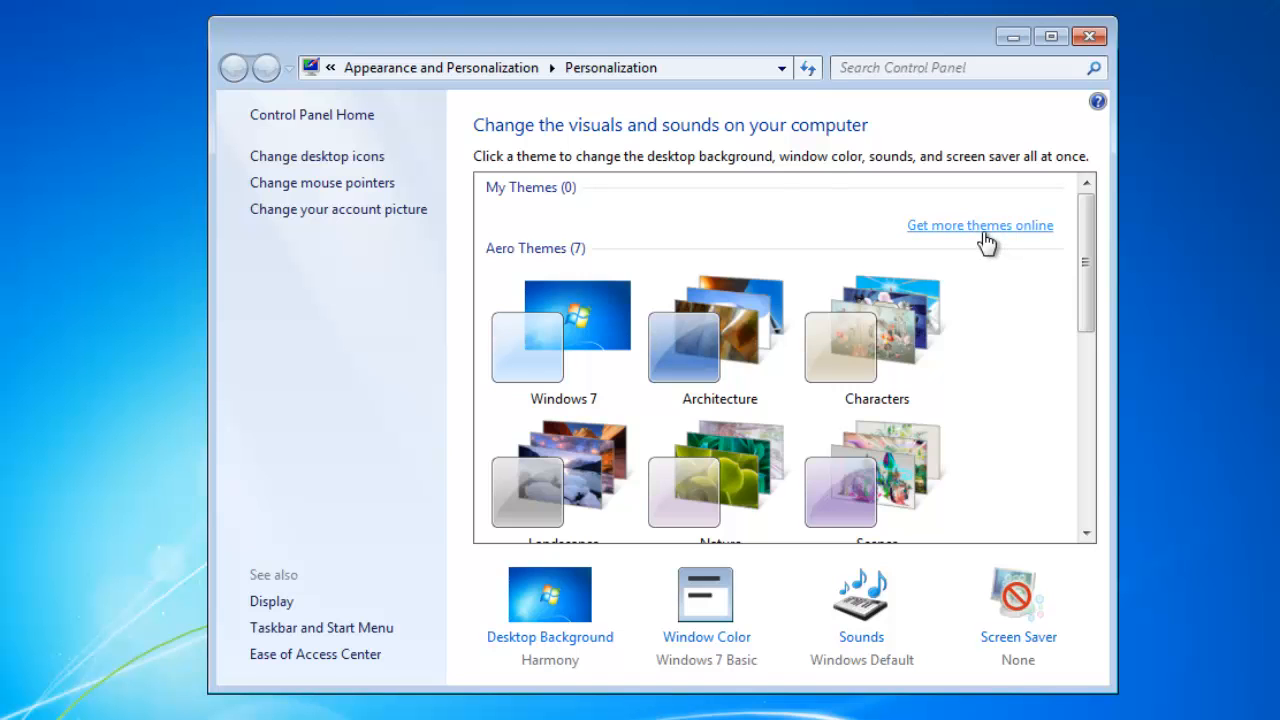
Download the Forests theme from Microsoft's online theme gallery and open it.
left_click(980, 224)
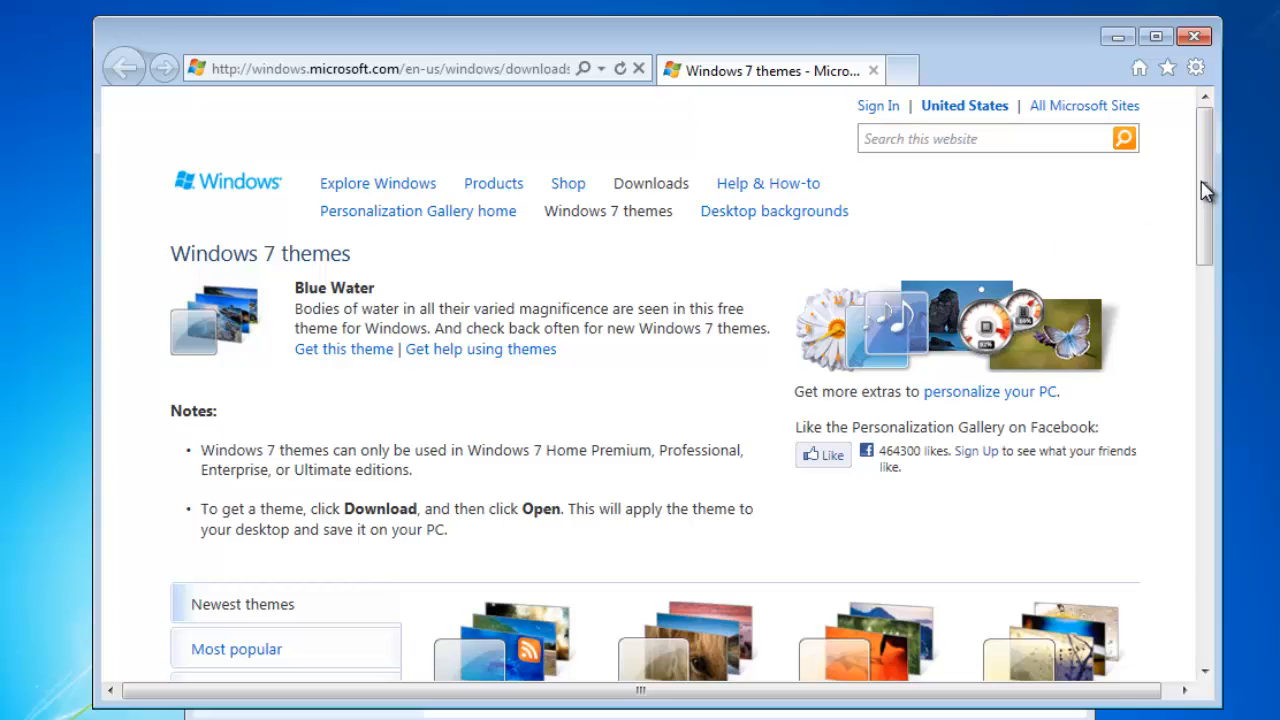
scroll("down", 3)
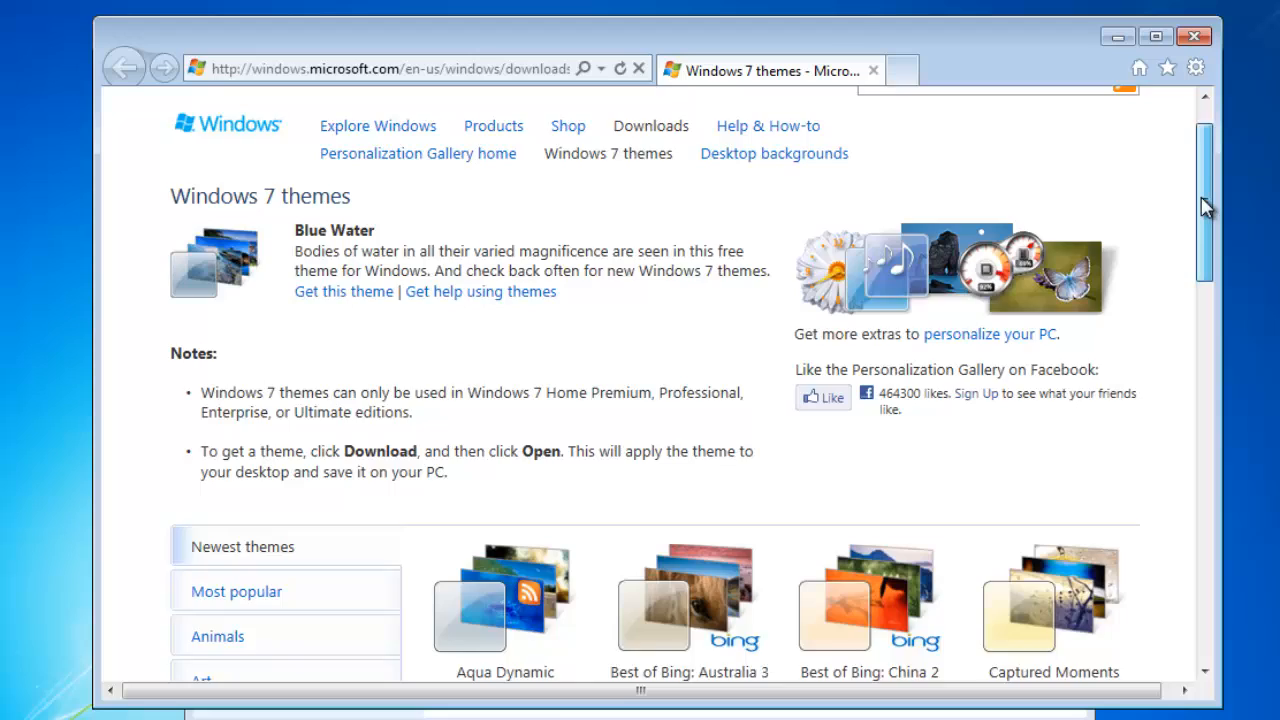
scroll("down", 3)
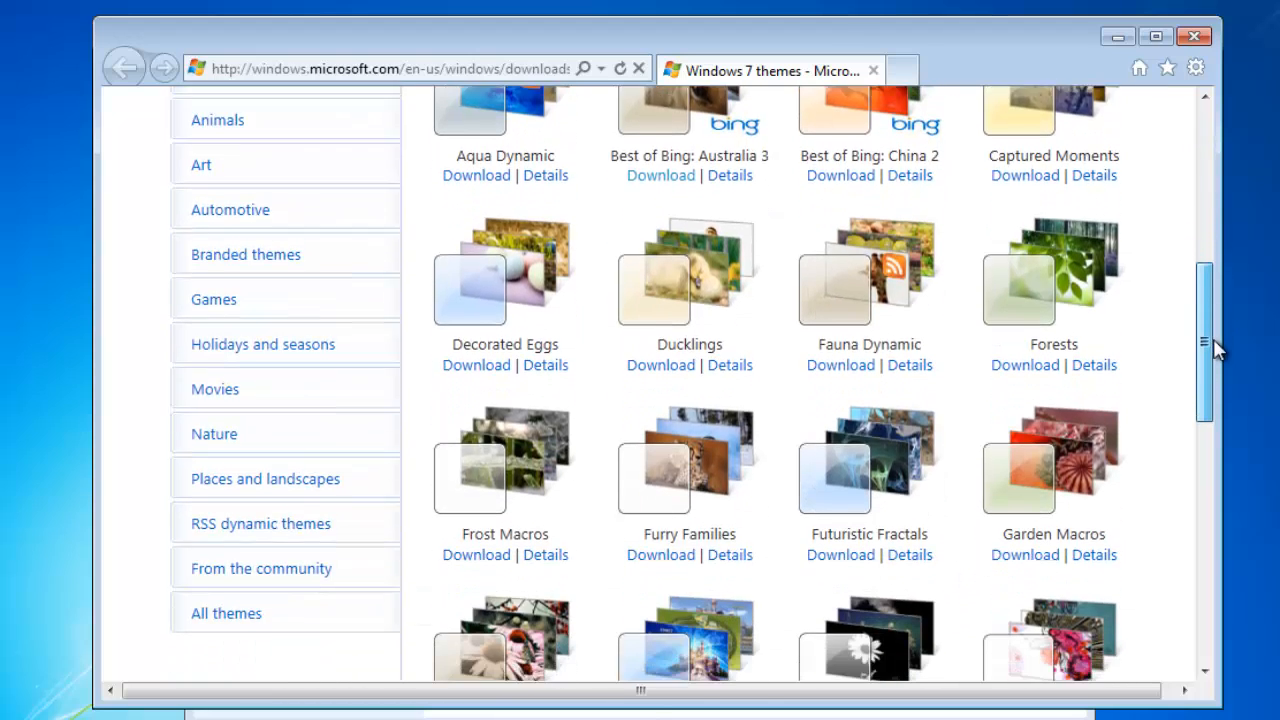
scroll("down", 3)
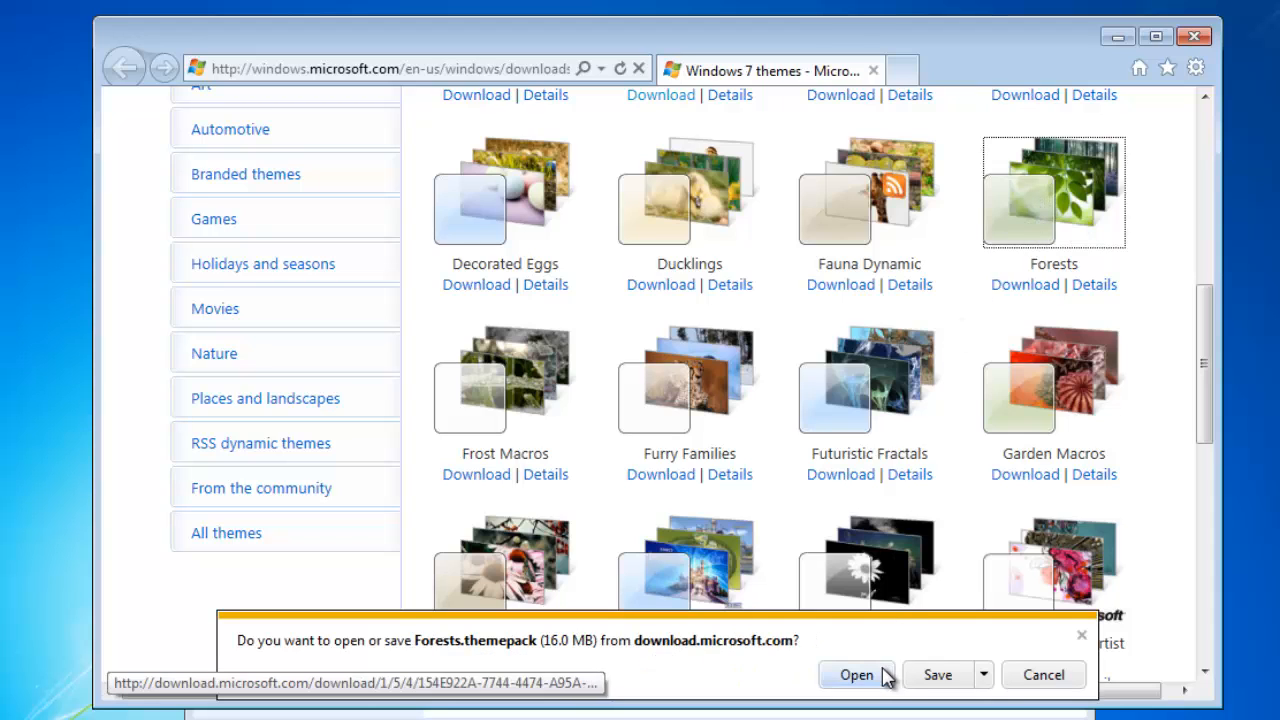
left_click(856, 674)
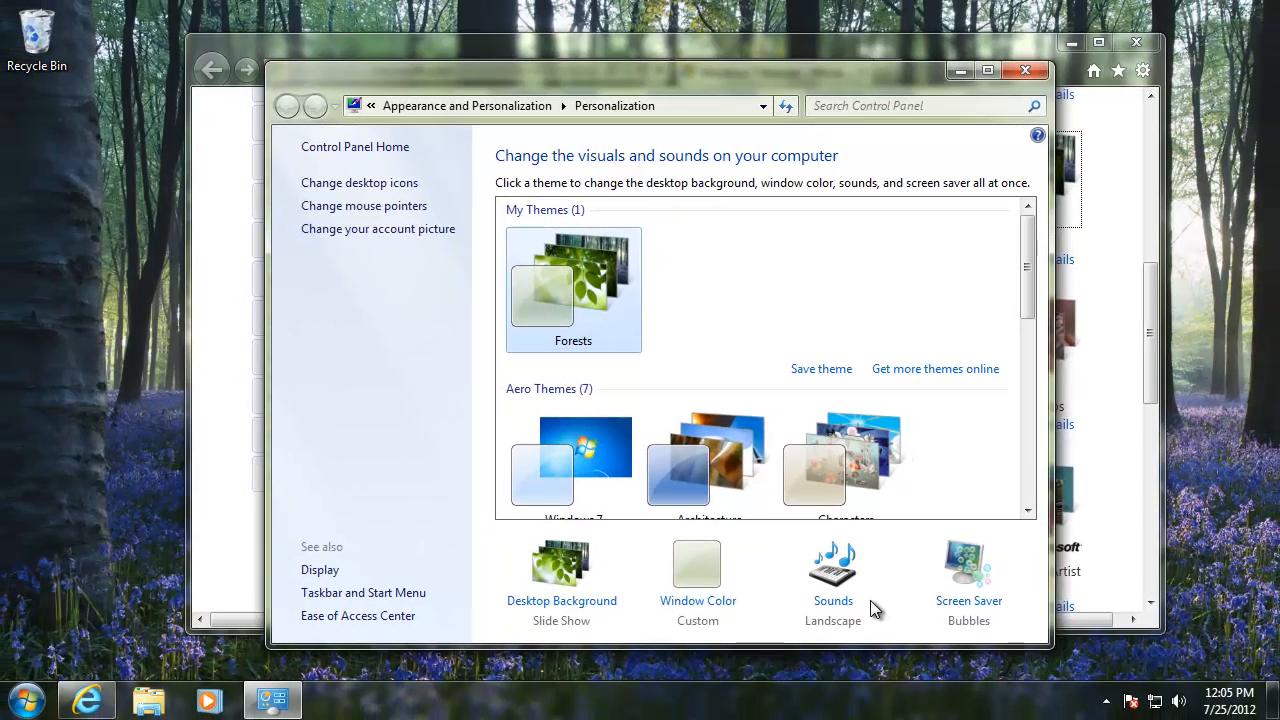
mouse_move(1156, 56)
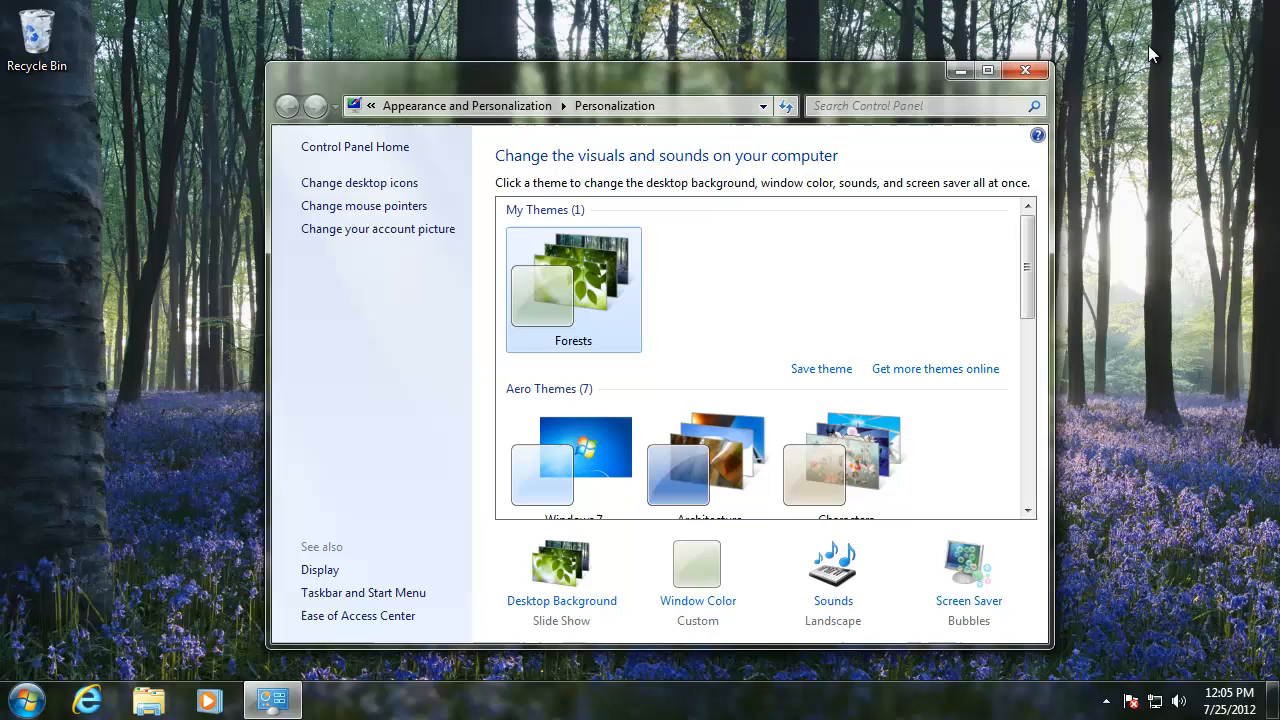
mouse_move(940, 260)
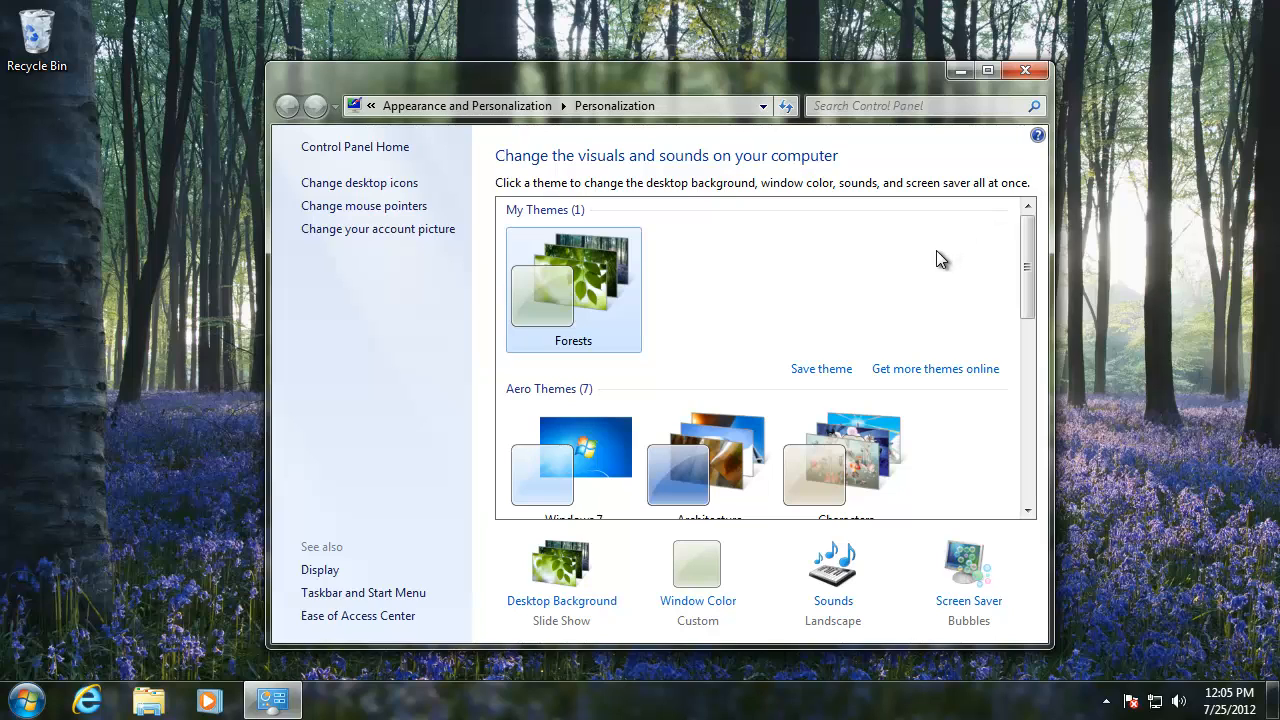
Reapply the default Windows 7 Aero theme in place of Forests.
left_click(572, 456)
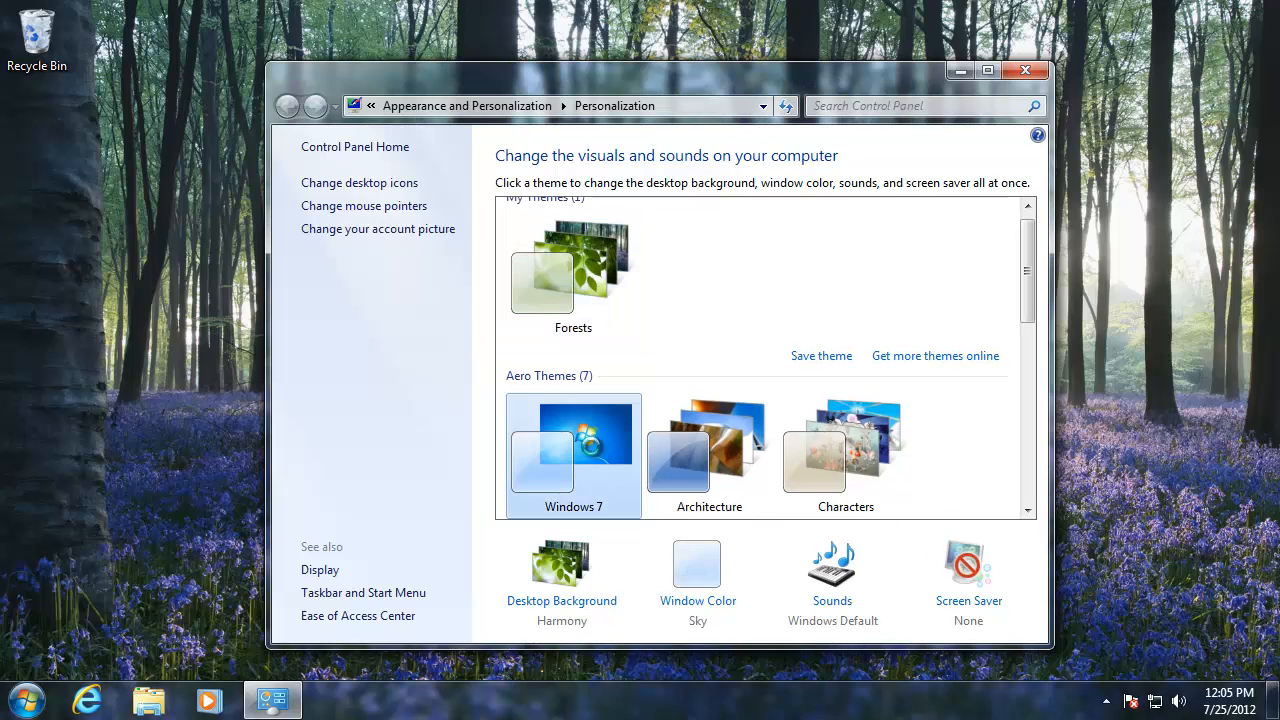
left_click(572, 456)
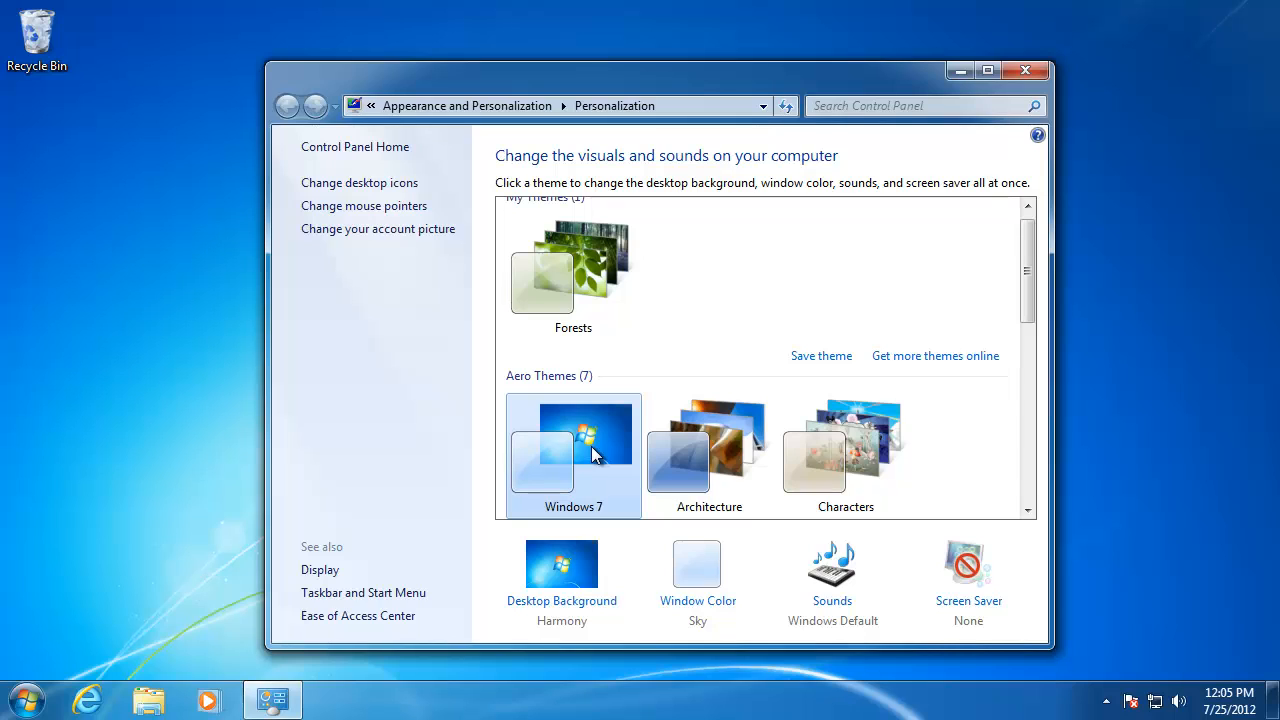
mouse_move(562, 600)
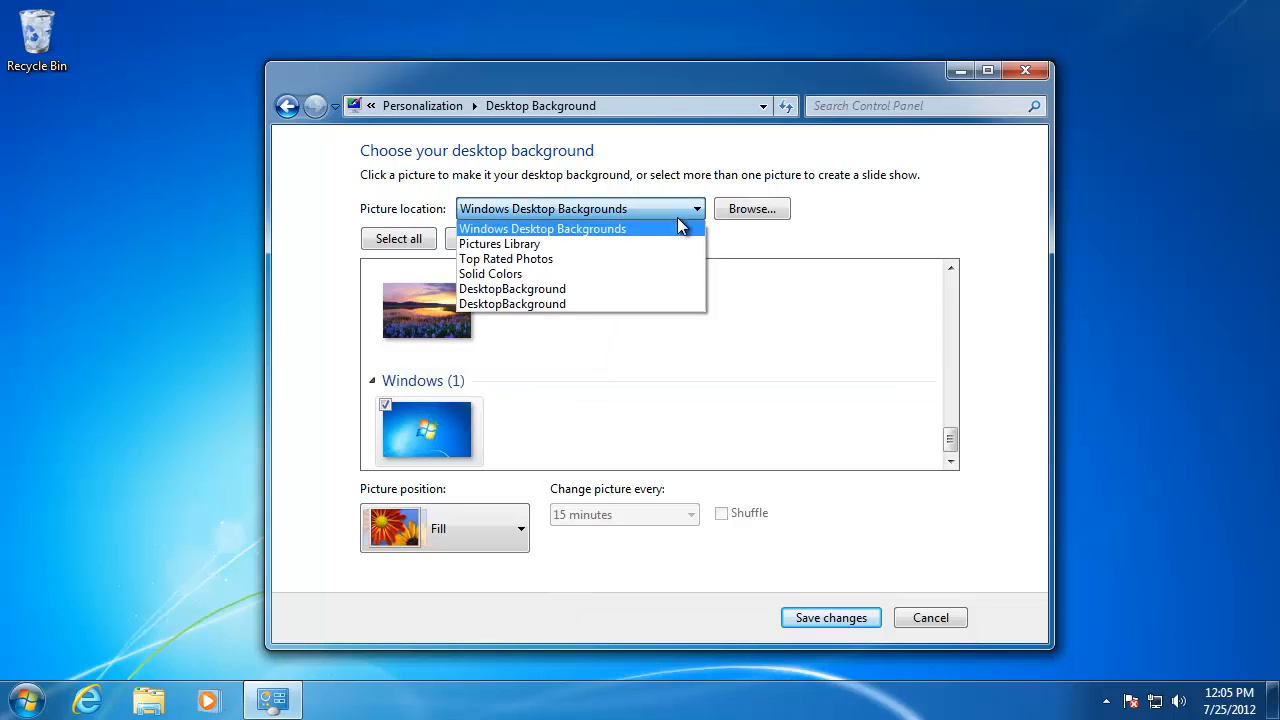
Set the desktop background to the Solid Colors dark grey swatch.
left_click(492, 272)
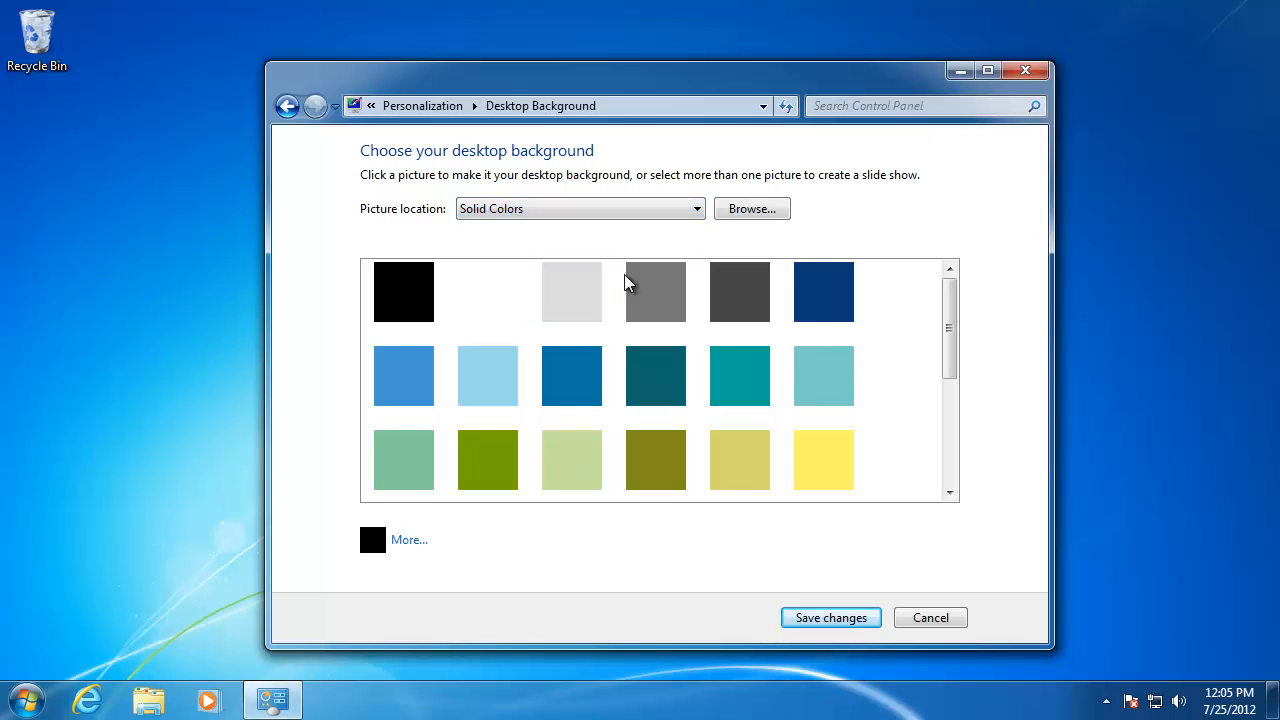
left_click(740, 292)
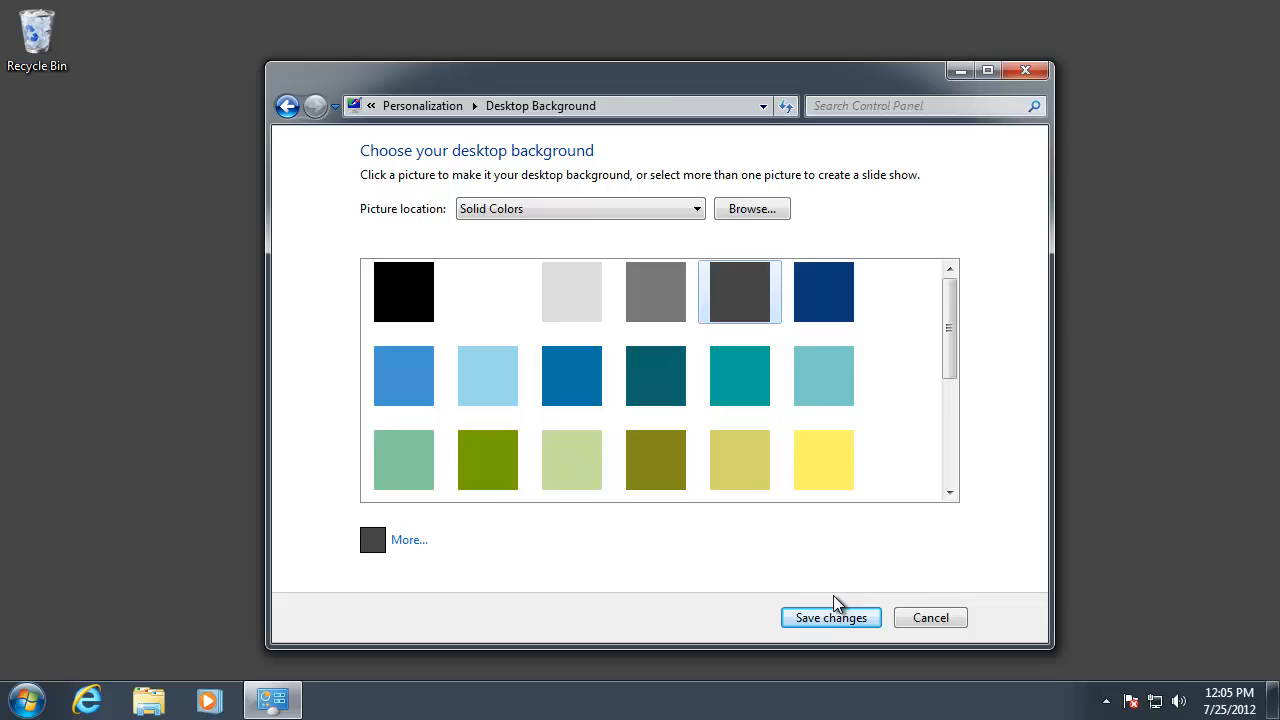
Choose the green Leaf window color and show the color mixer.
left_click(830, 616)
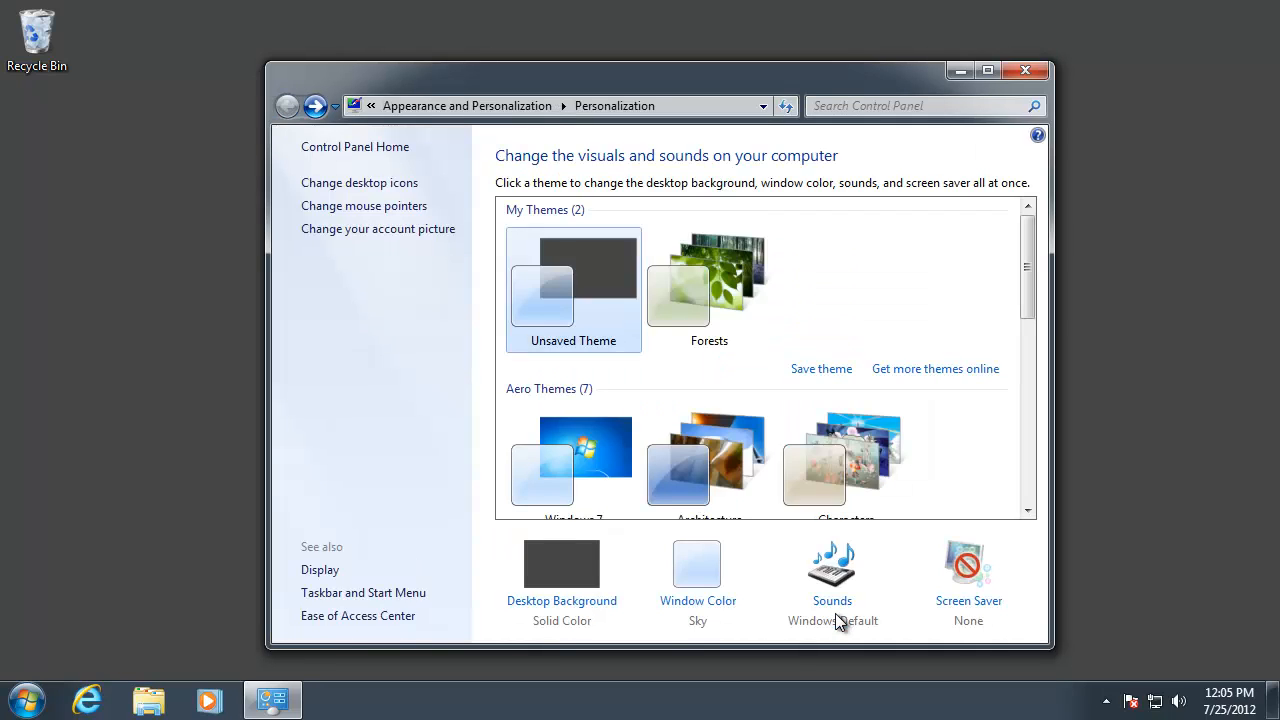
left_click(696, 564)
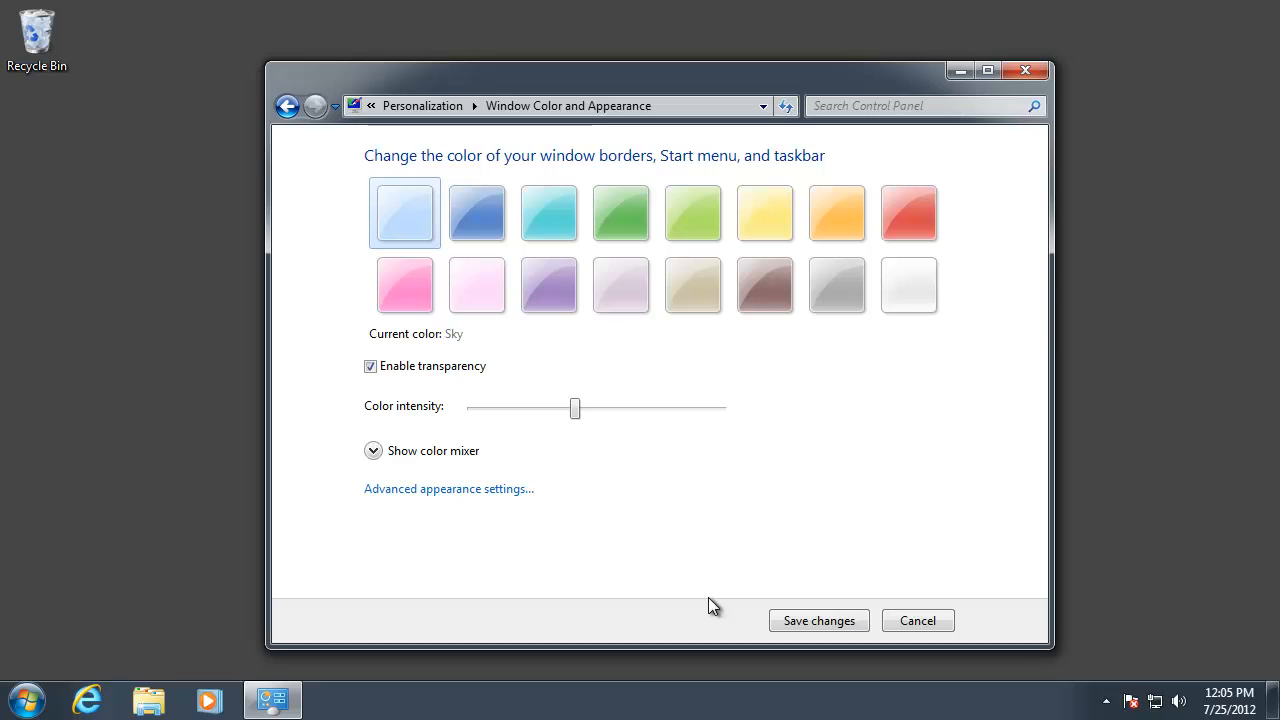
left_click(620, 212)
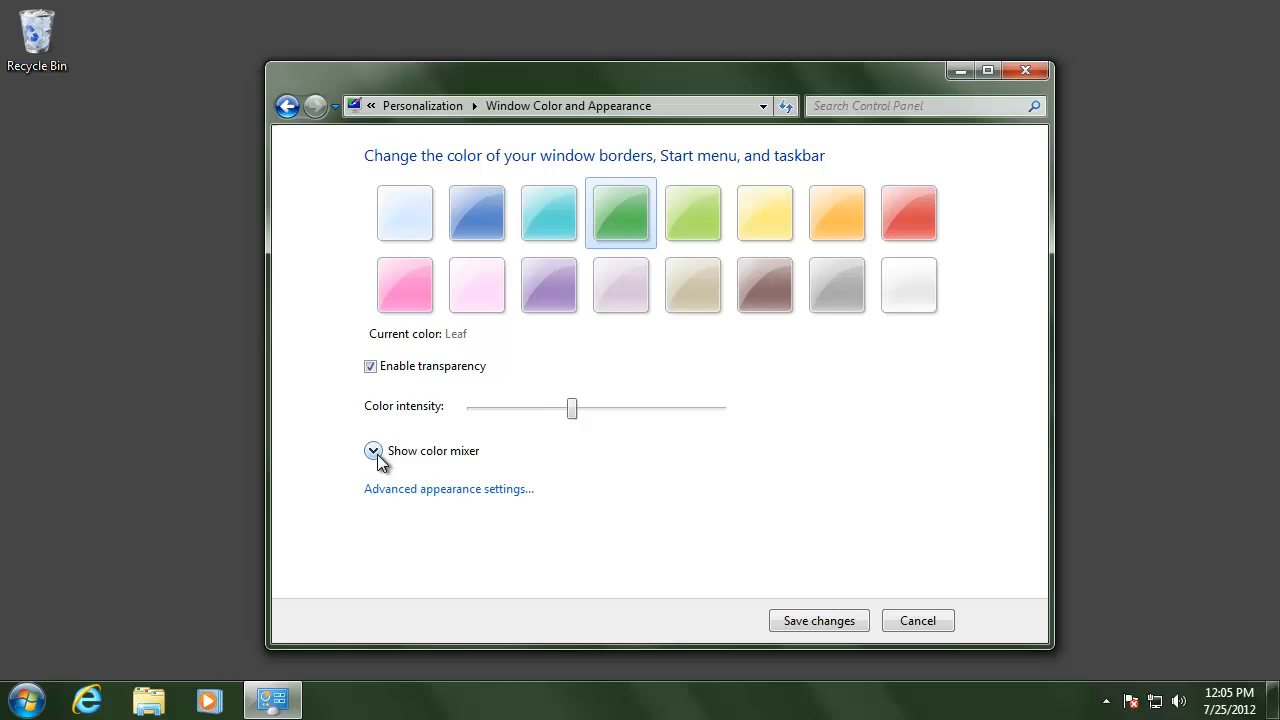
left_click(372, 452)
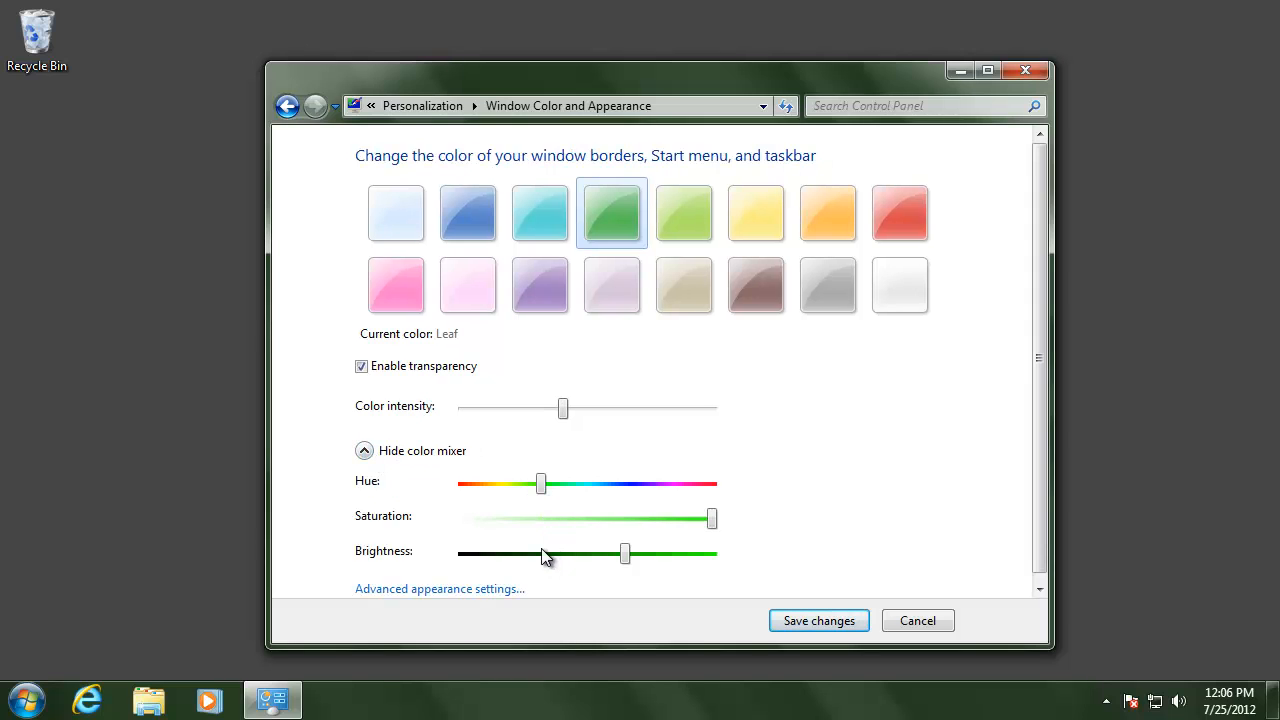
Raise the color intensity and leave window transparency enabled after toggling it.
left_click_drag(562, 408, 628, 408)
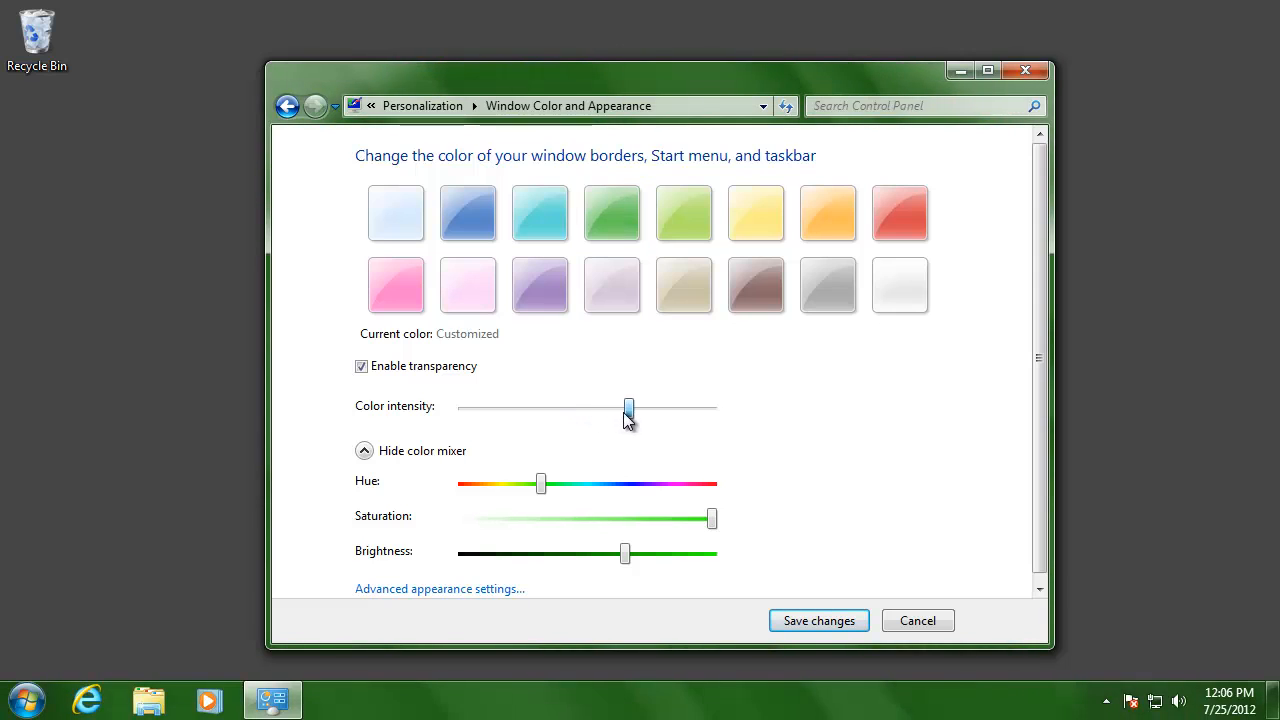
left_click_drag(628, 408, 636, 408)
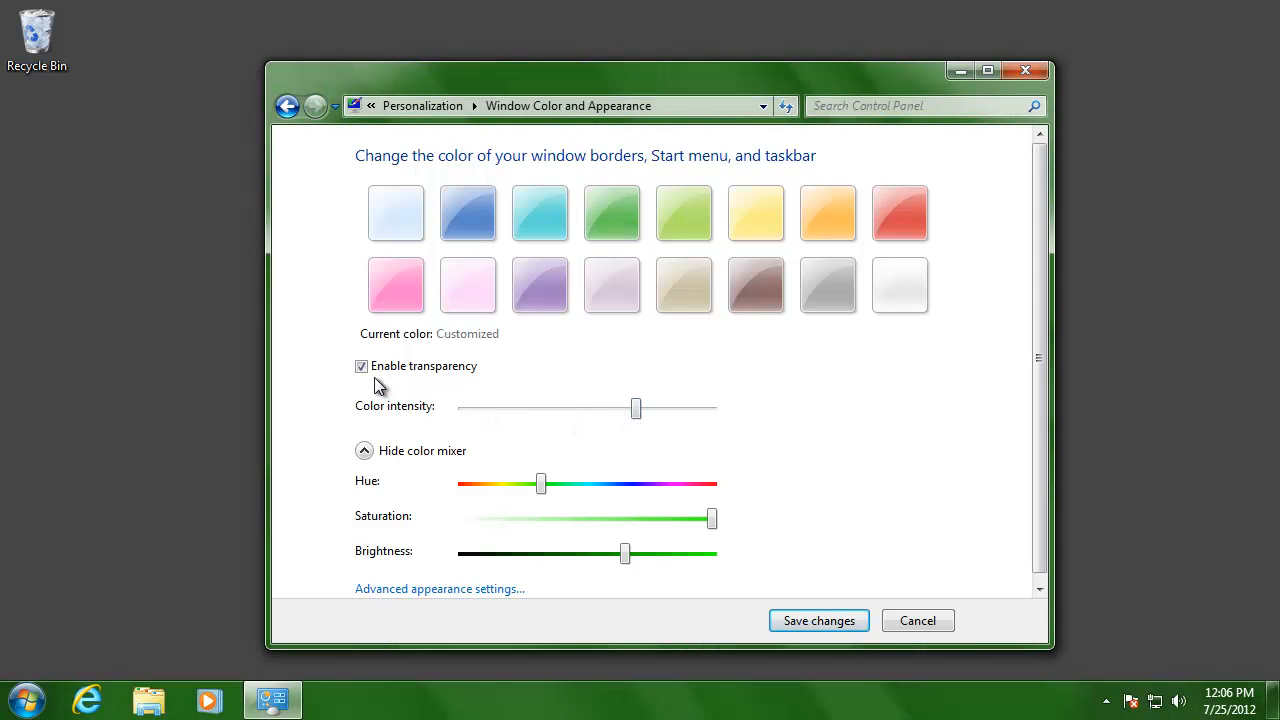
left_click(360, 366)
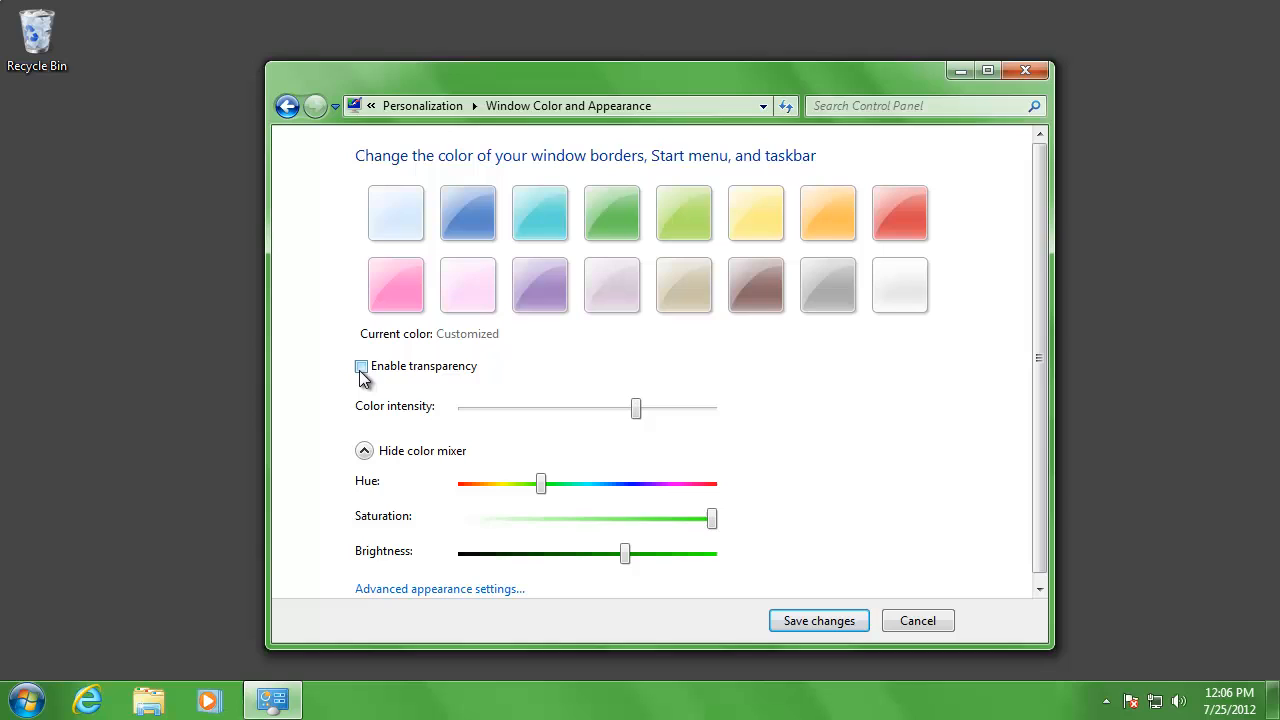
left_click(360, 366)
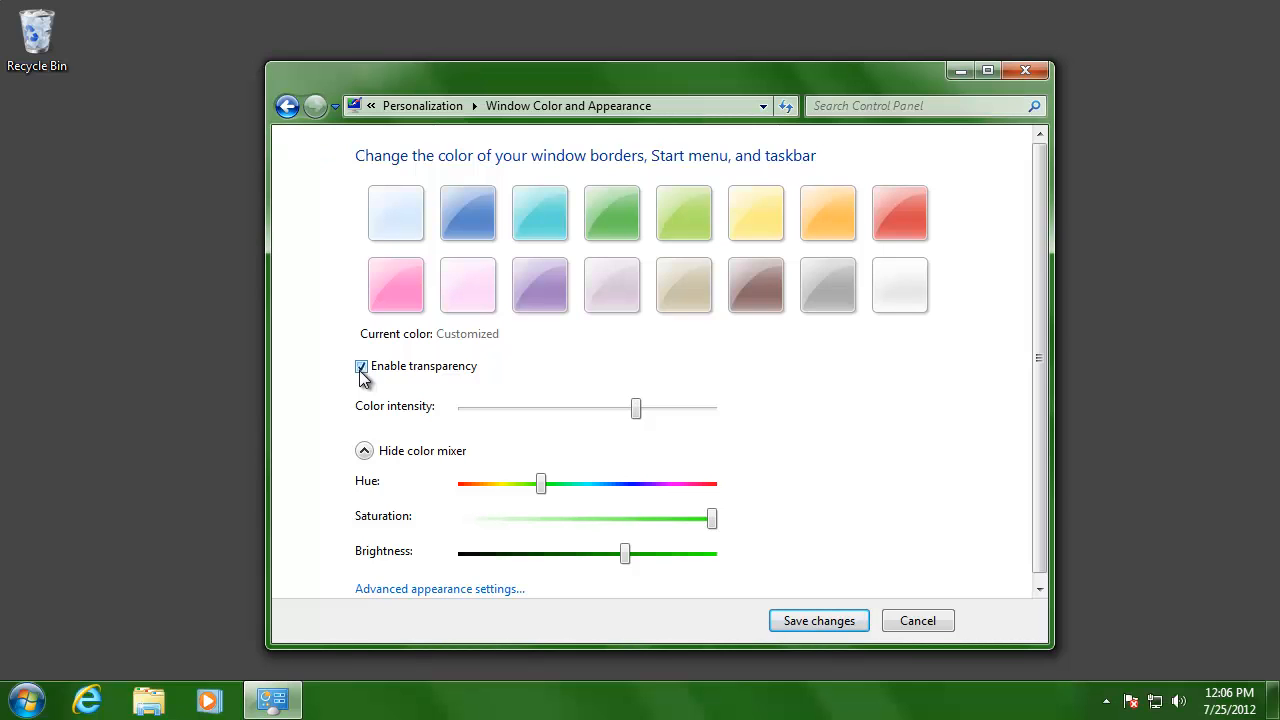
left_click(360, 366)
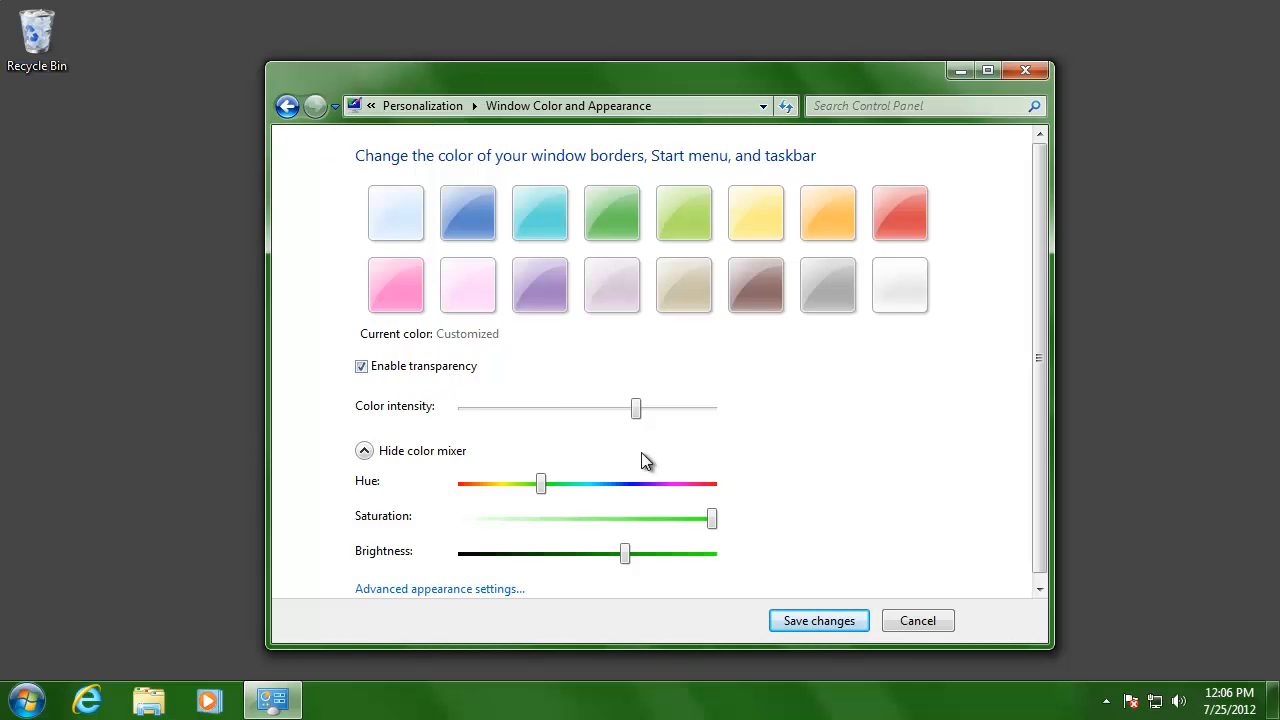
Save the green window color and set the sound scheme to Garden.
left_click(818, 620)
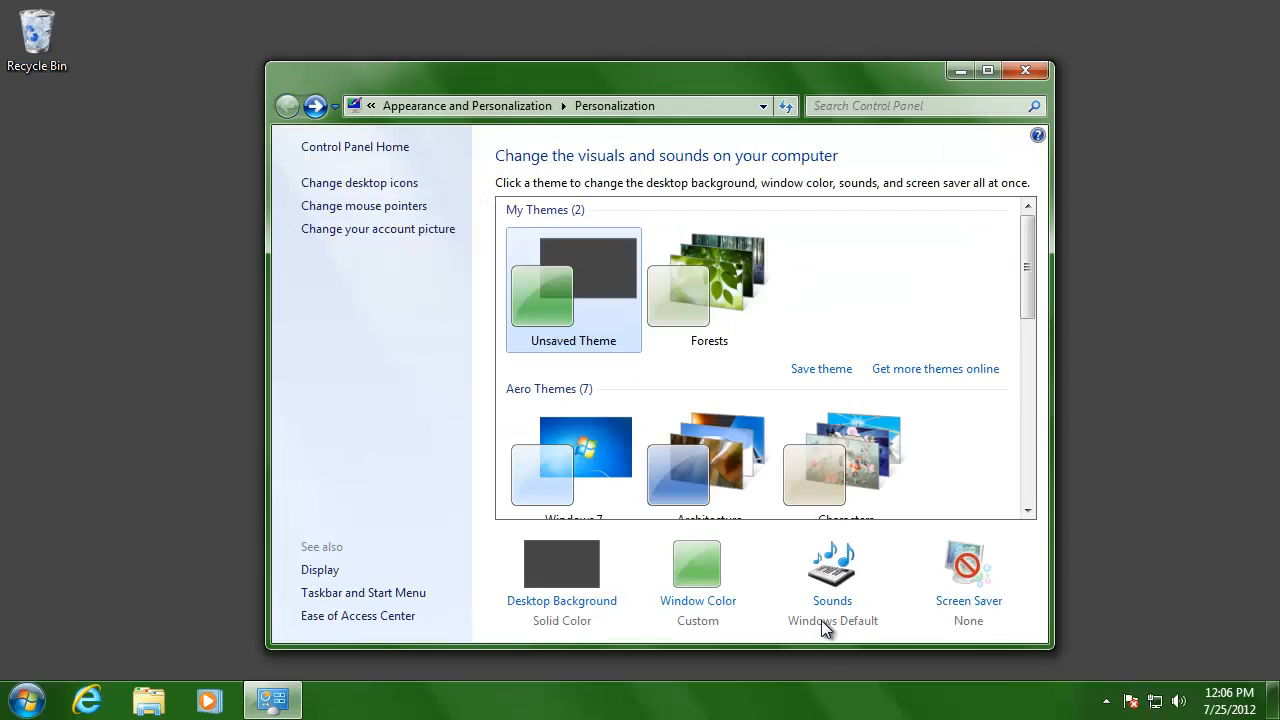
mouse_move(820, 630)
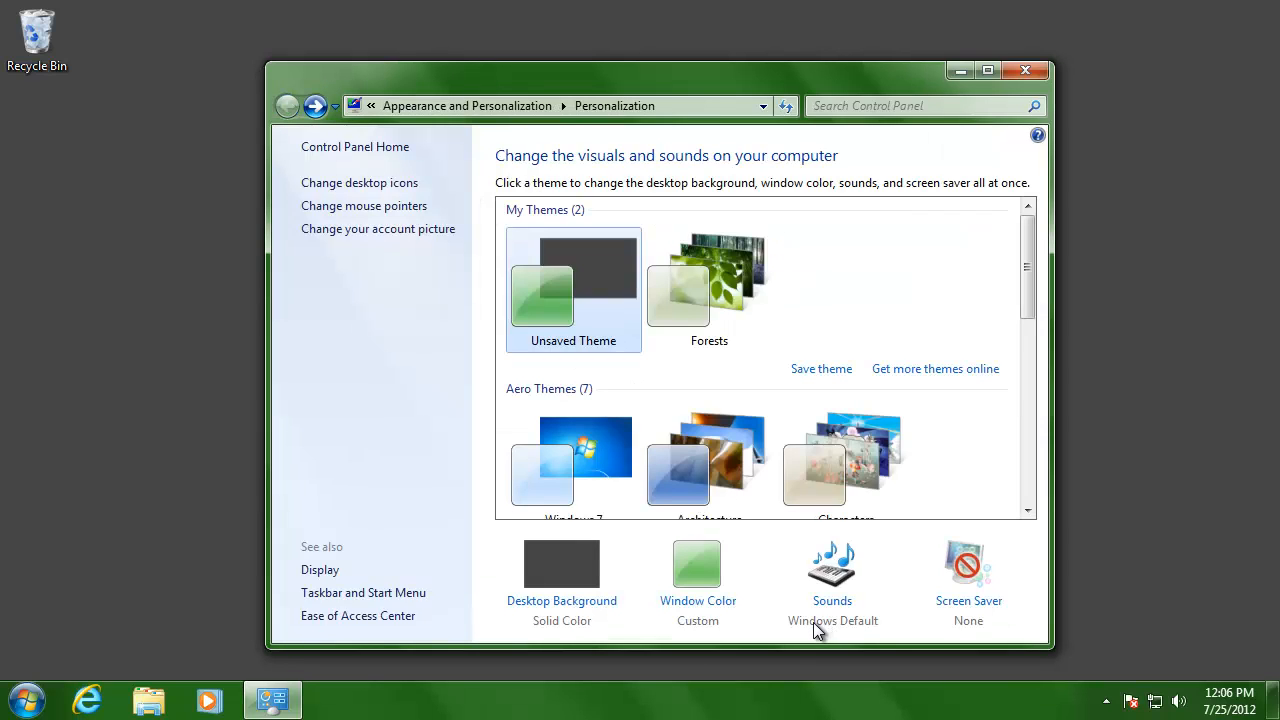
mouse_move(832, 600)
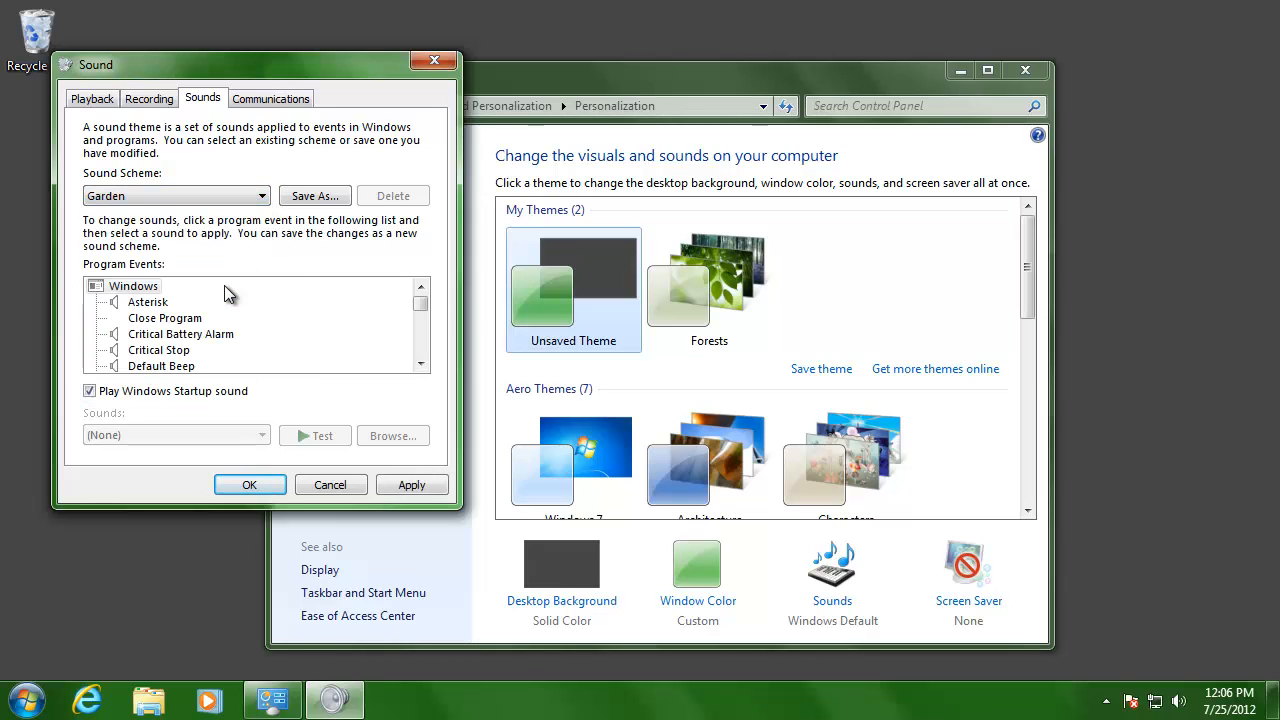
mouse_move(216, 300)
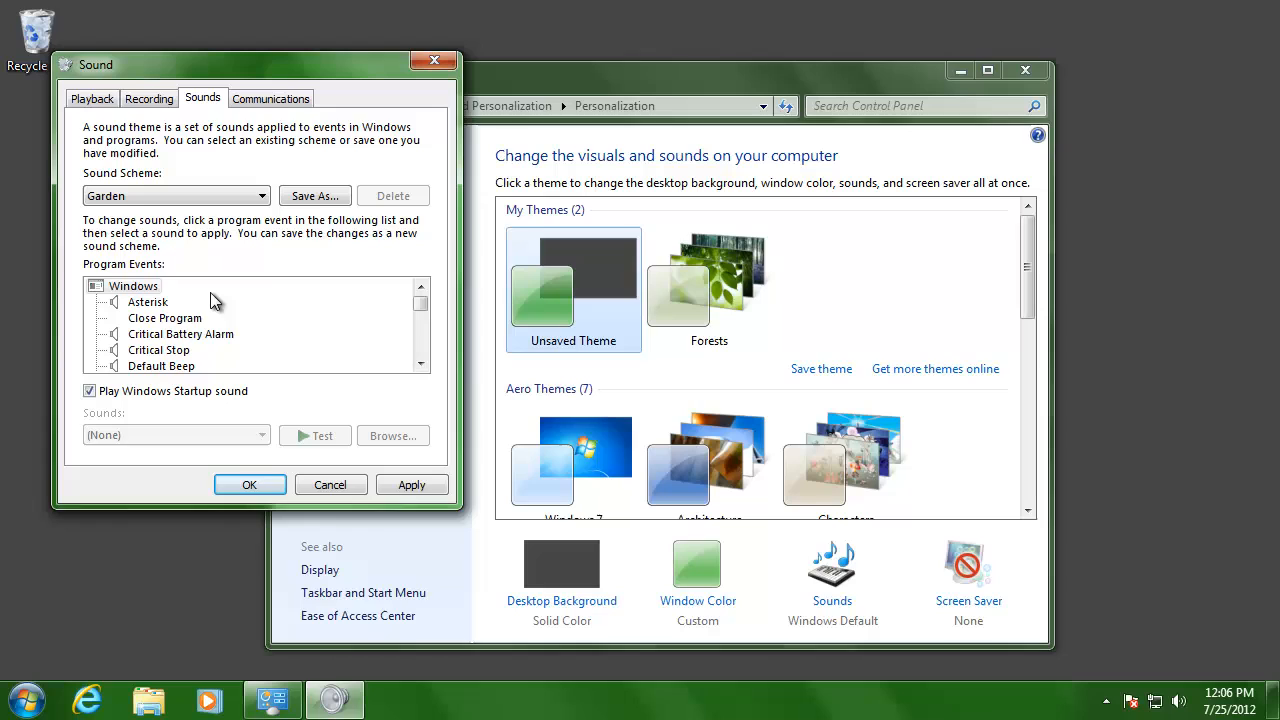
mouse_move(148, 360)
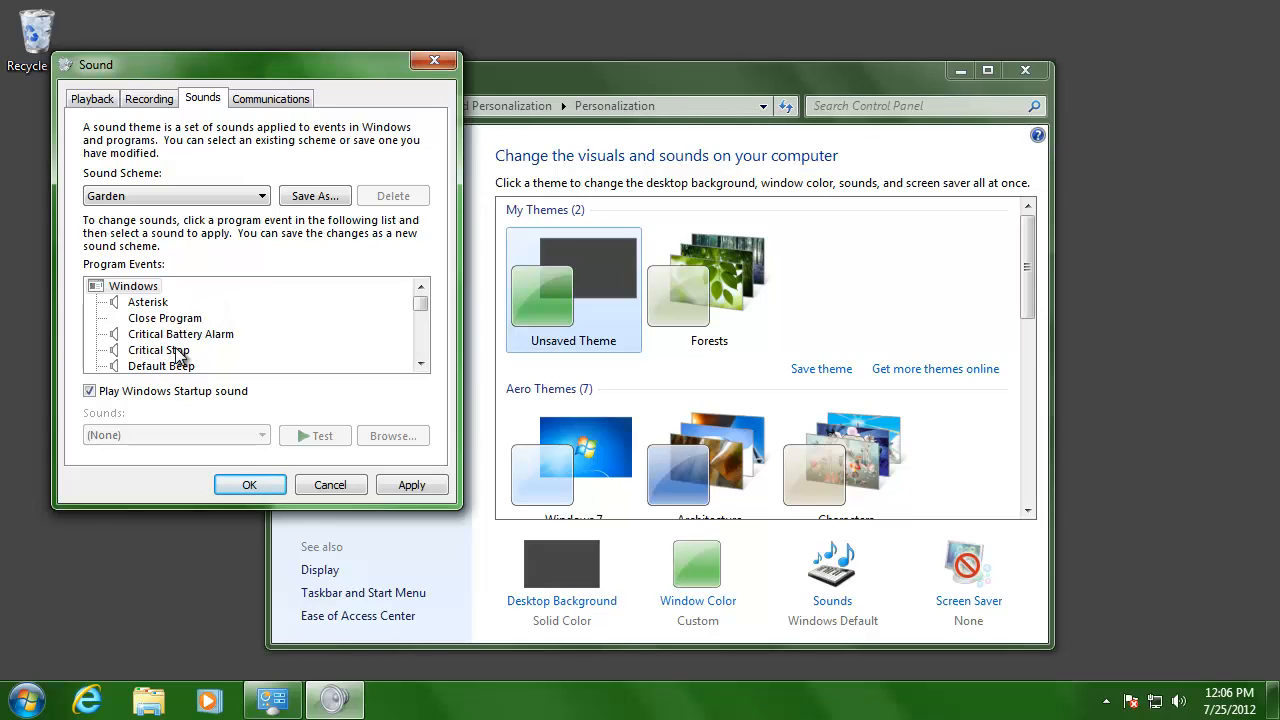
left_click(420, 320)
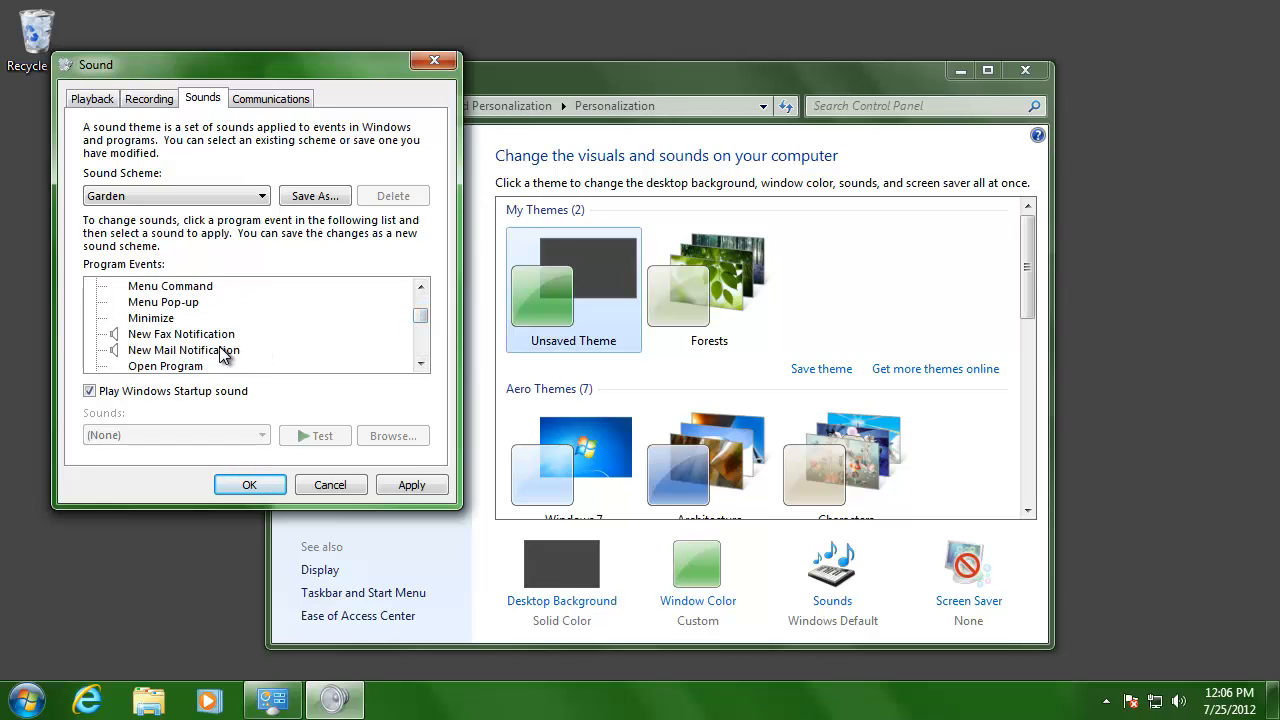
left_click(248, 486)
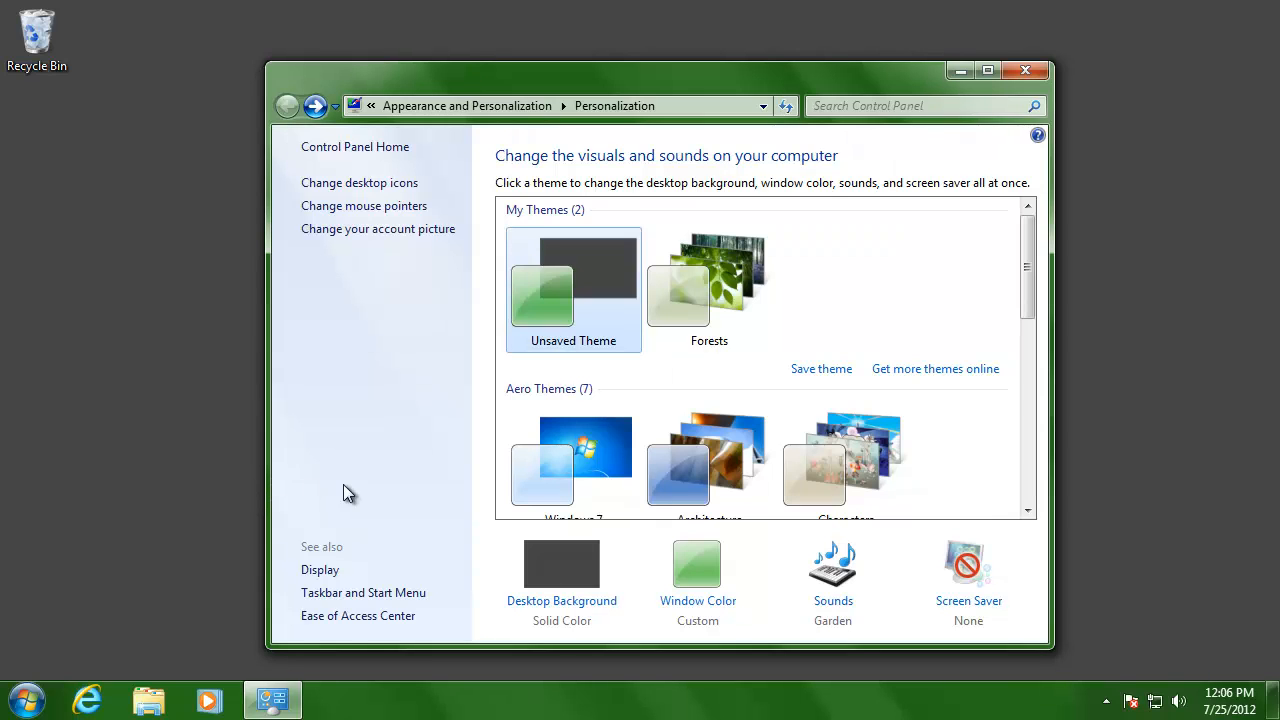
mouse_move(968, 600)
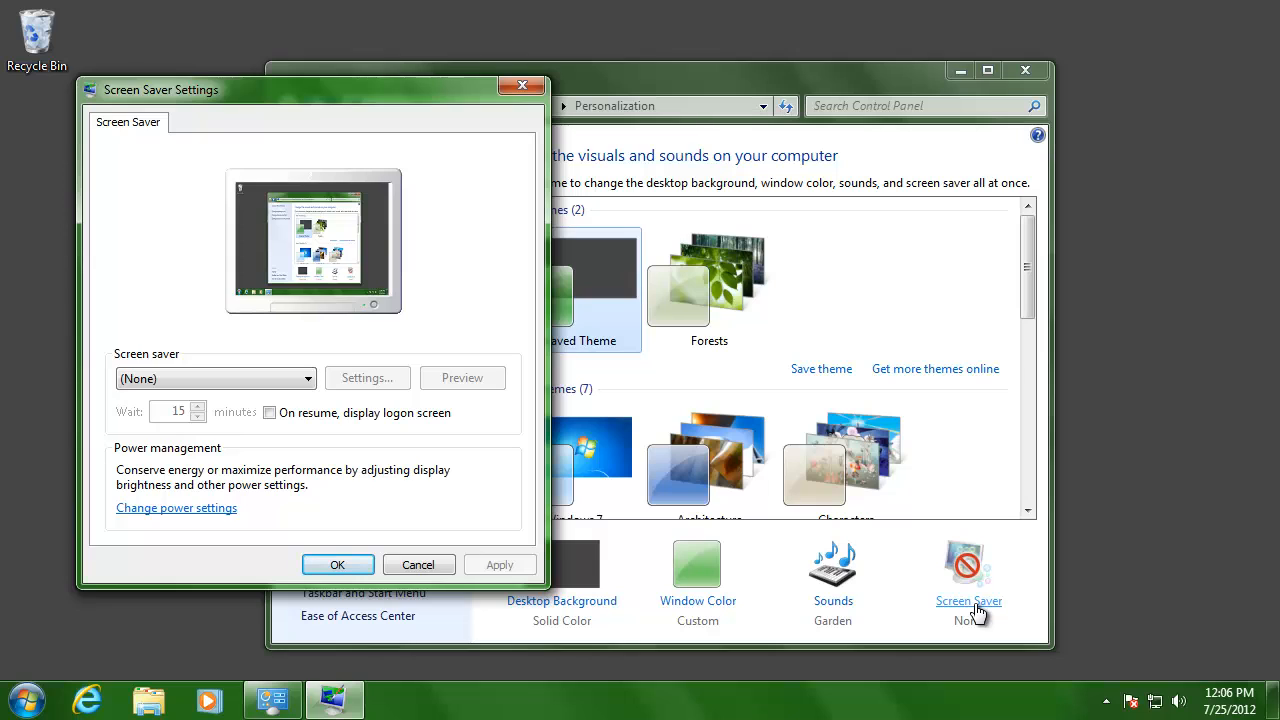
Set Bubbles as the screen saver with an adjusted wait time.
left_click(216, 378)
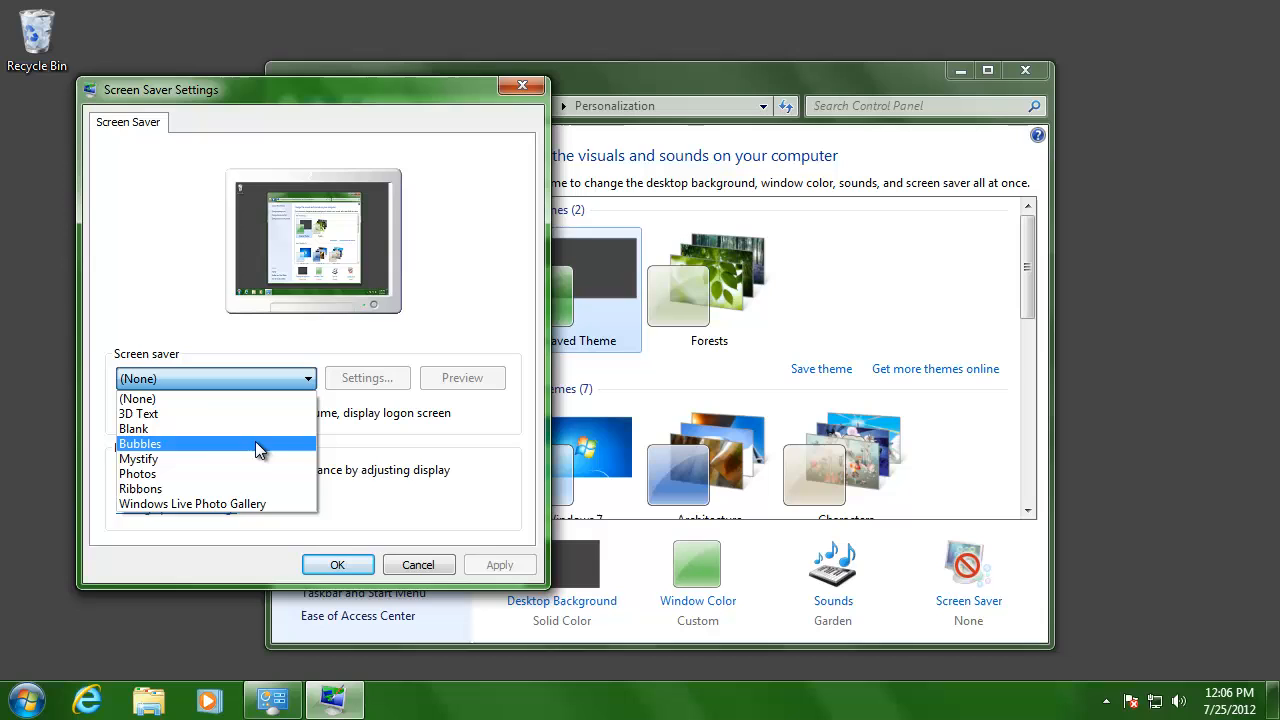
left_click(140, 444)
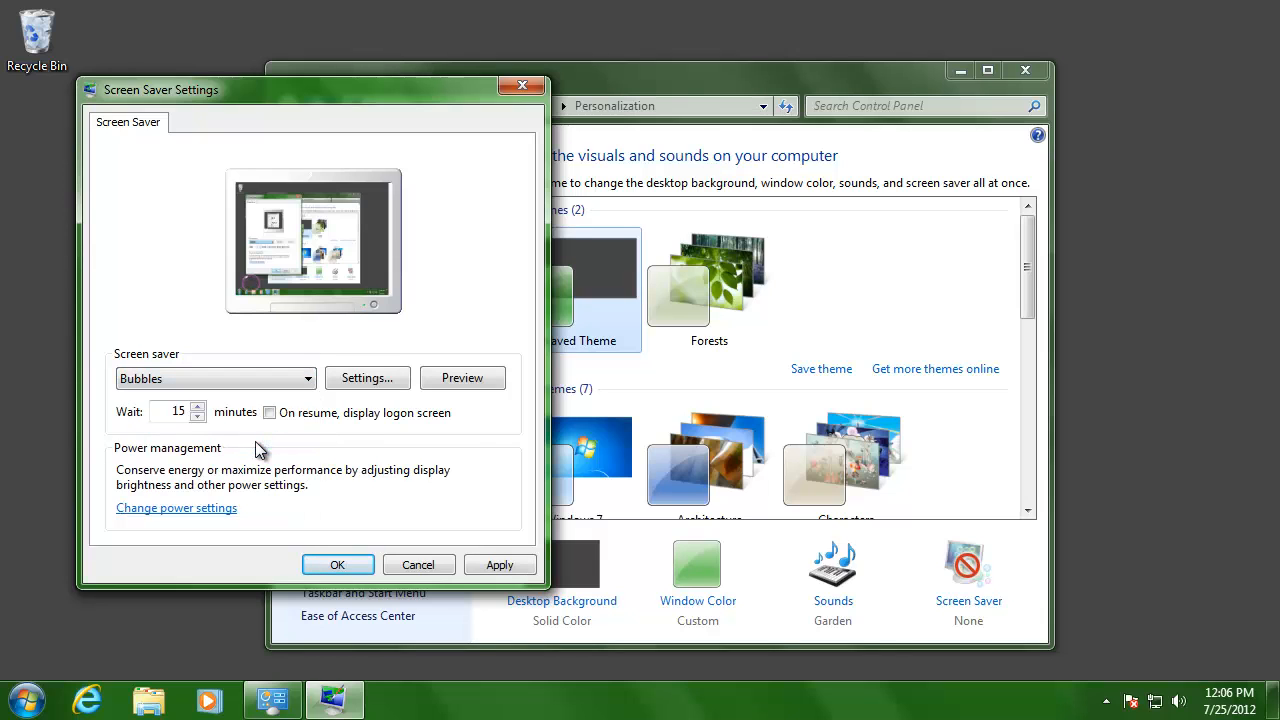
left_click(198, 418)
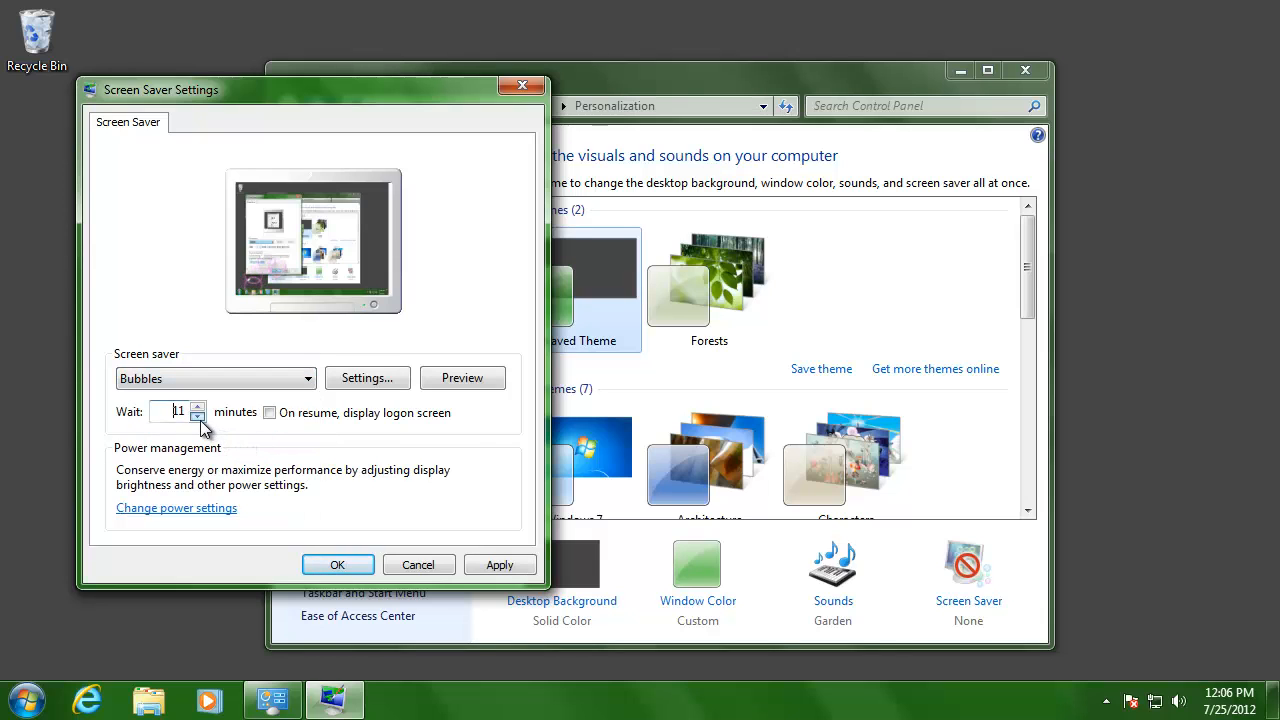
left_click(198, 418)
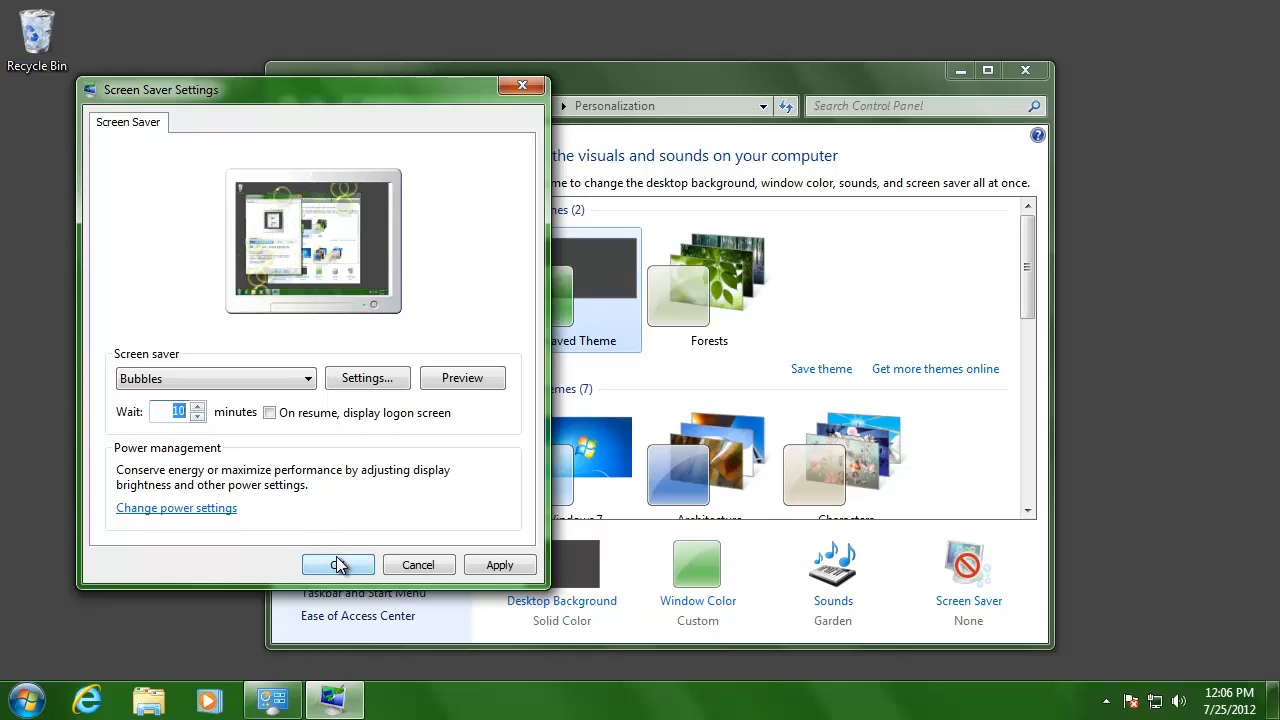
left_click(338, 564)
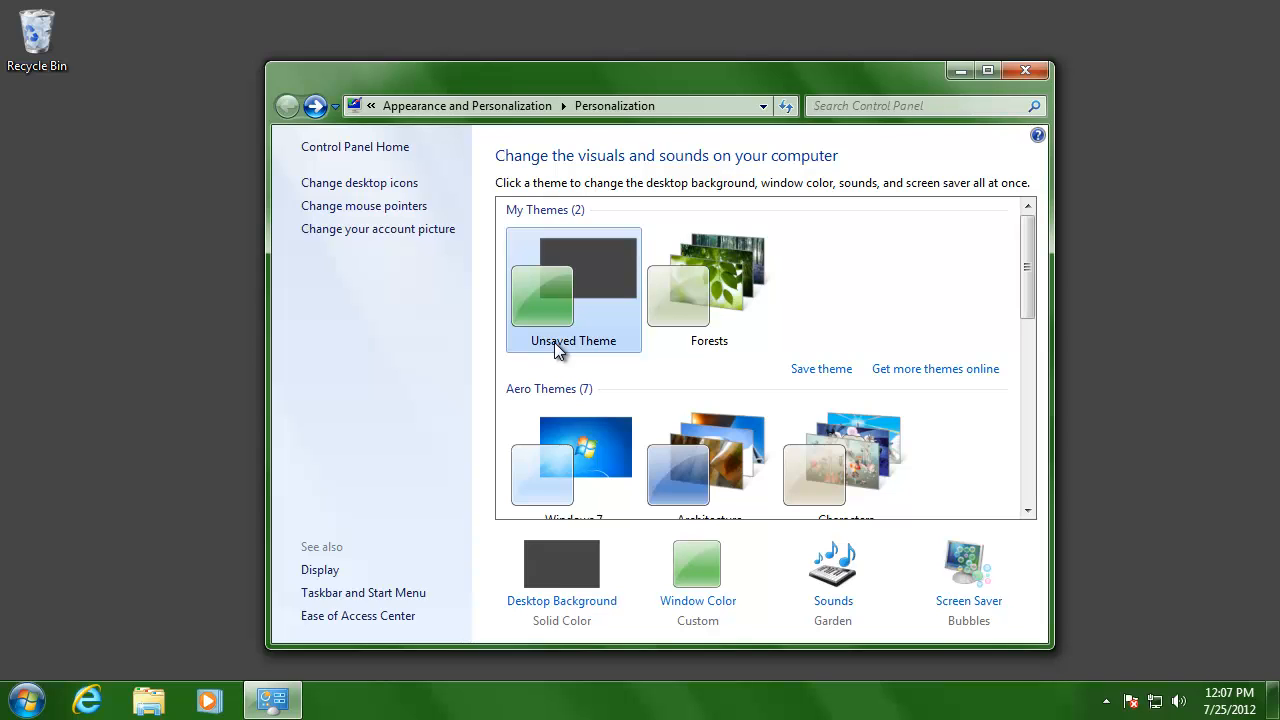
mouse_move(820, 368)
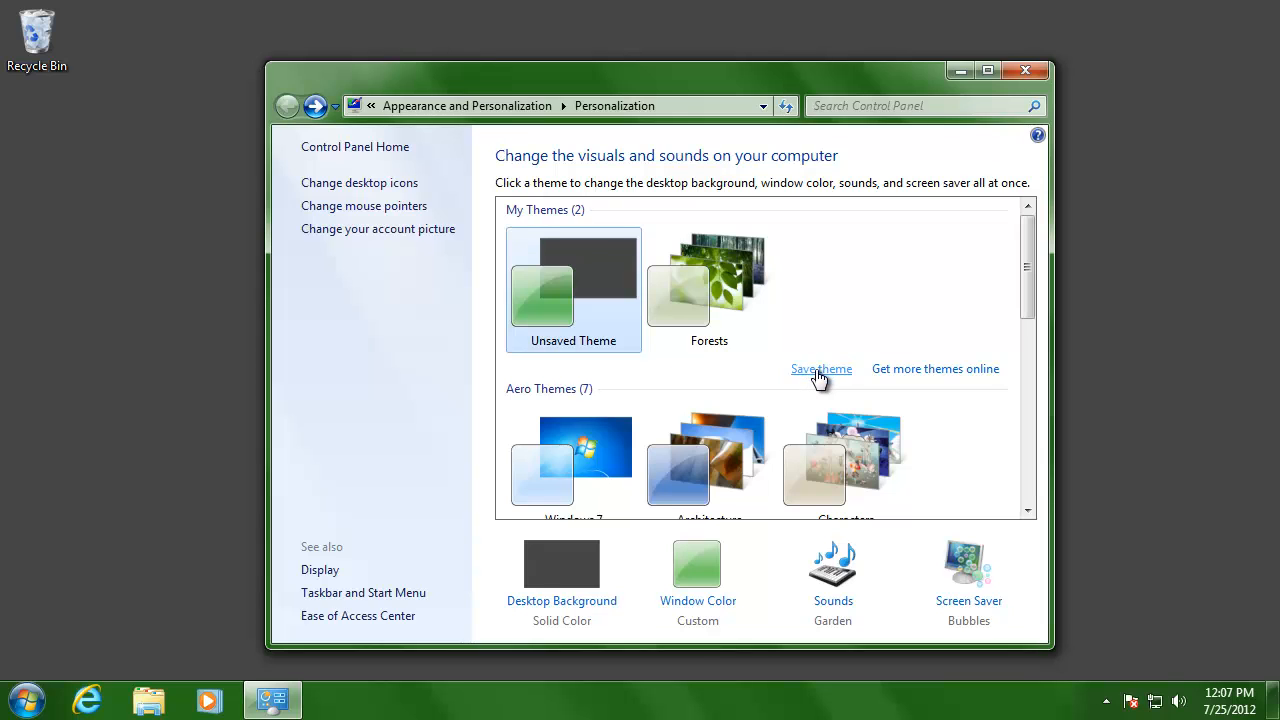
Save the current theme under My Themes as 'New theme'.
left_click(820, 368)
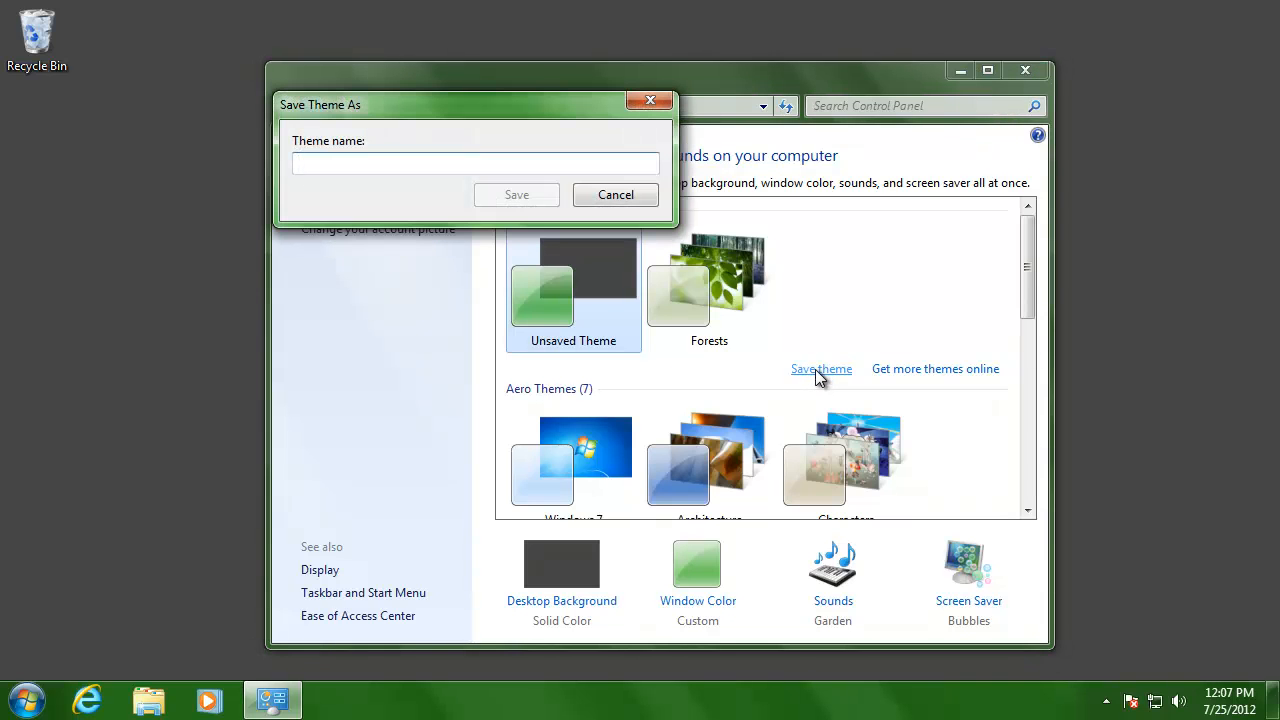
type("Now")
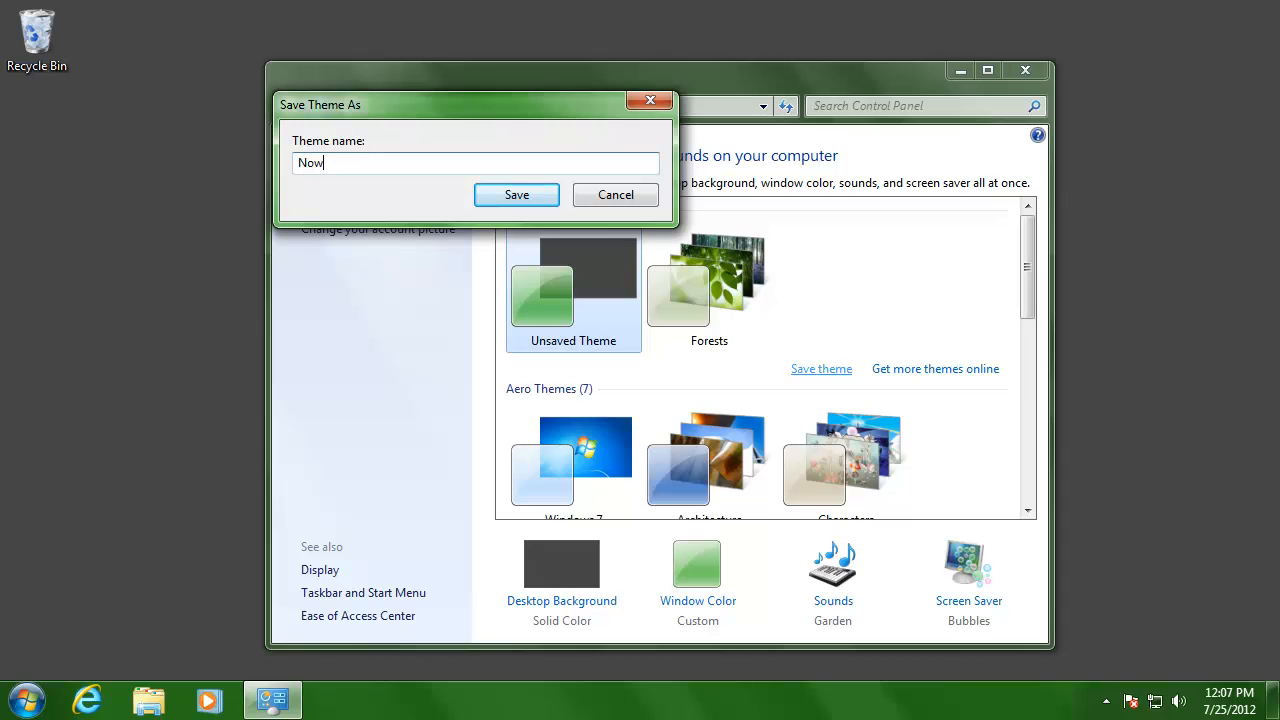
type("New")
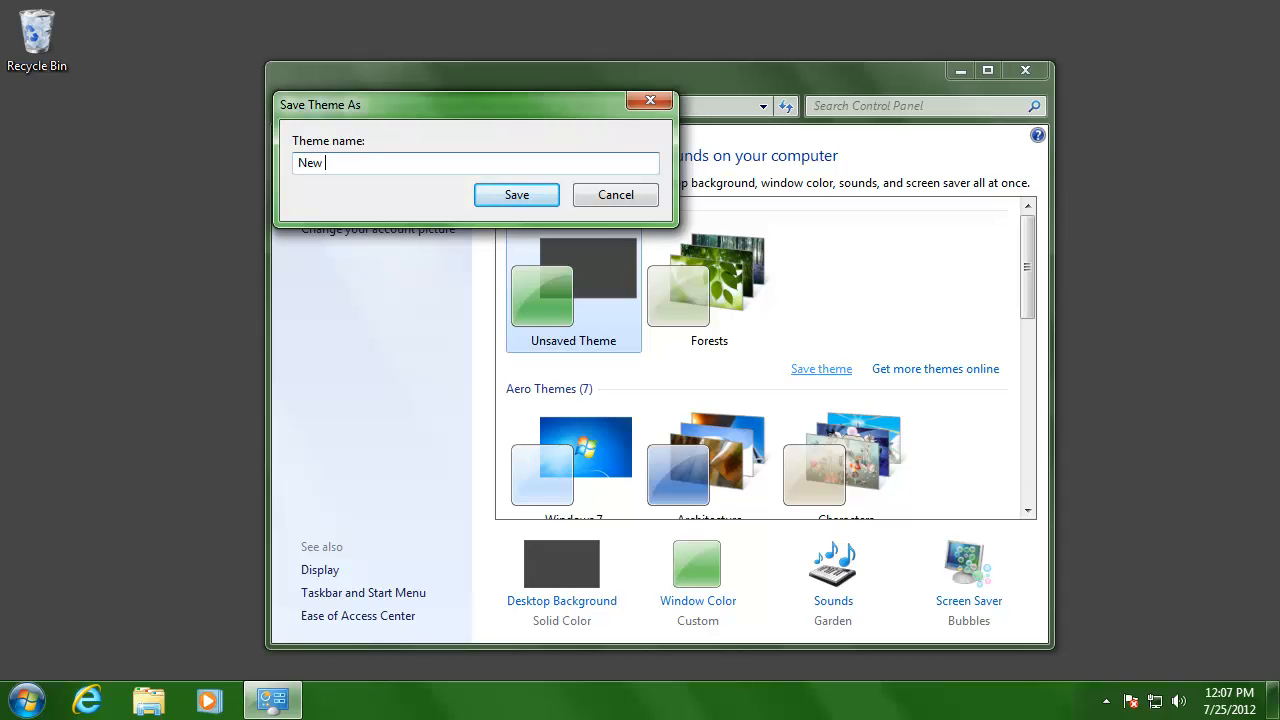
type("theme")
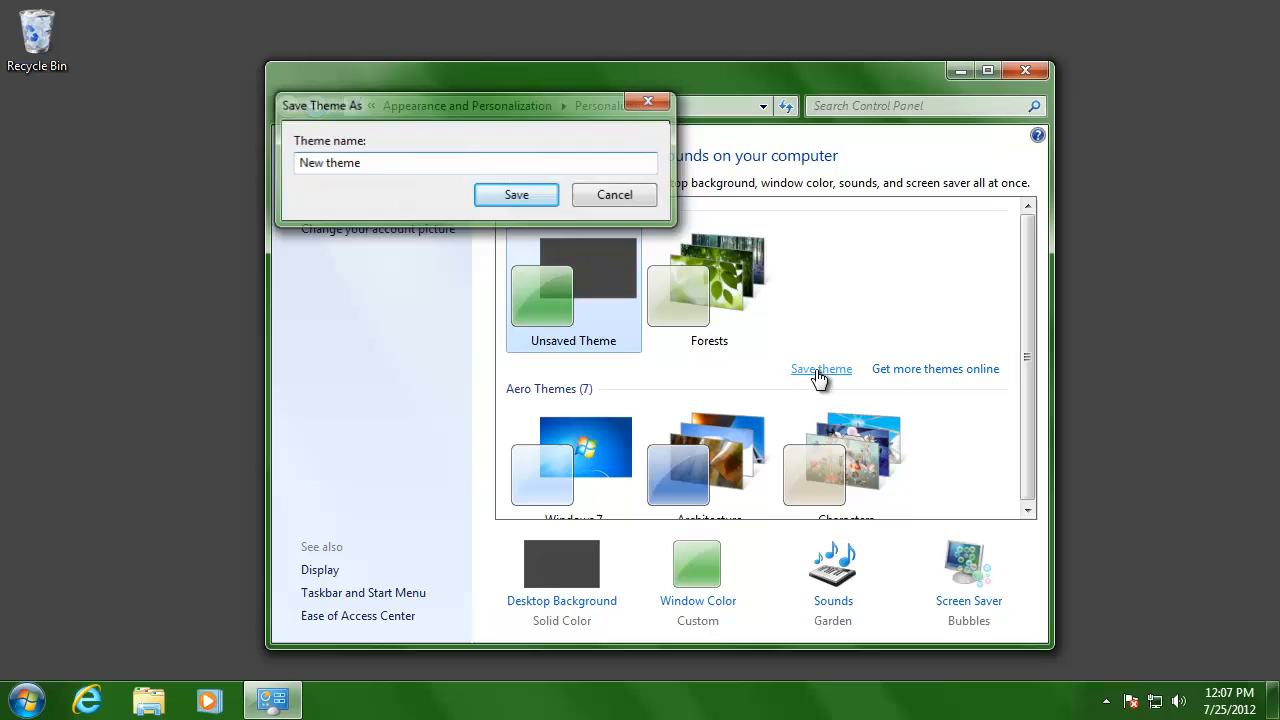
left_click(516, 194)
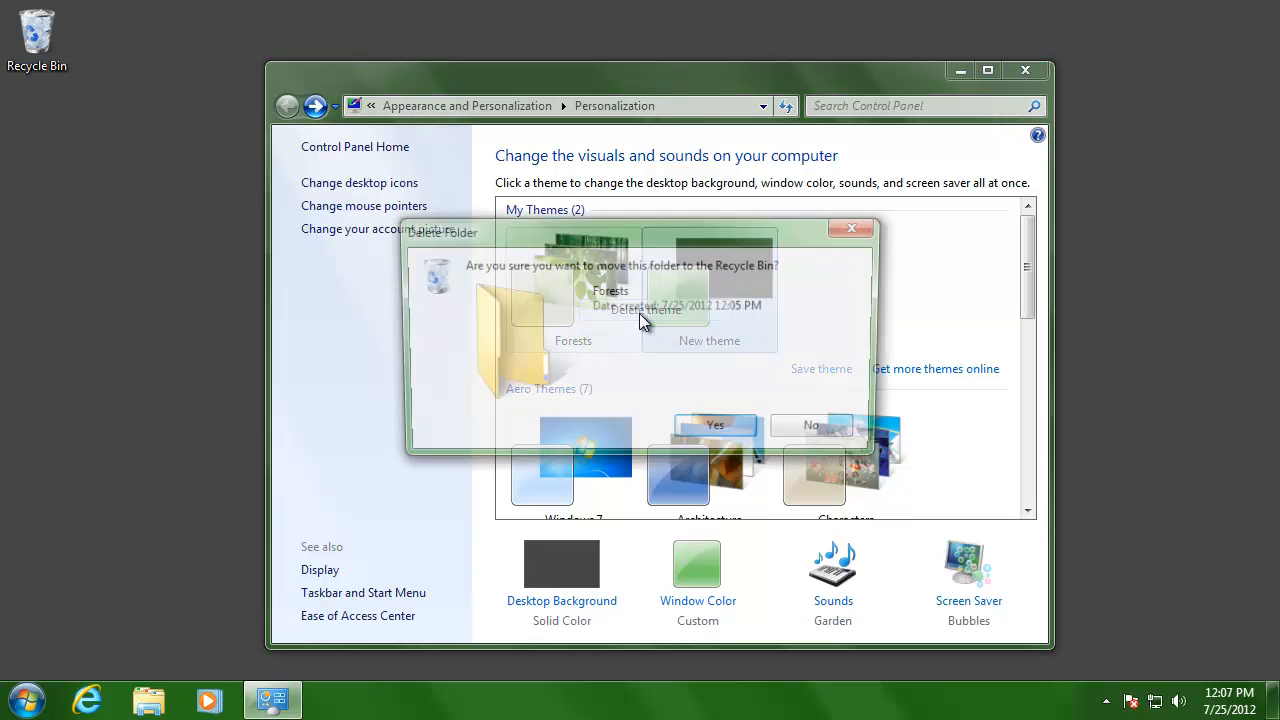
Confirm deleting Forests from My Themes and bring up save options for 'New theme'.
left_click(716, 424)
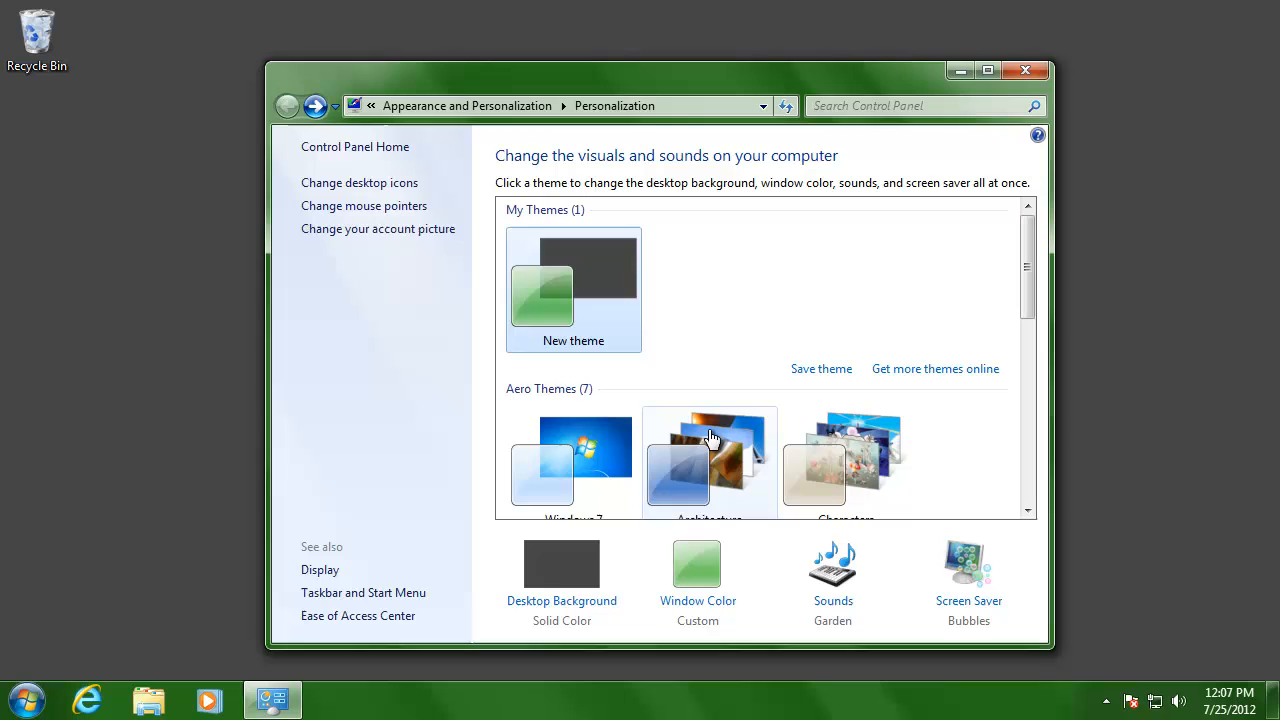
right_click(572, 290)
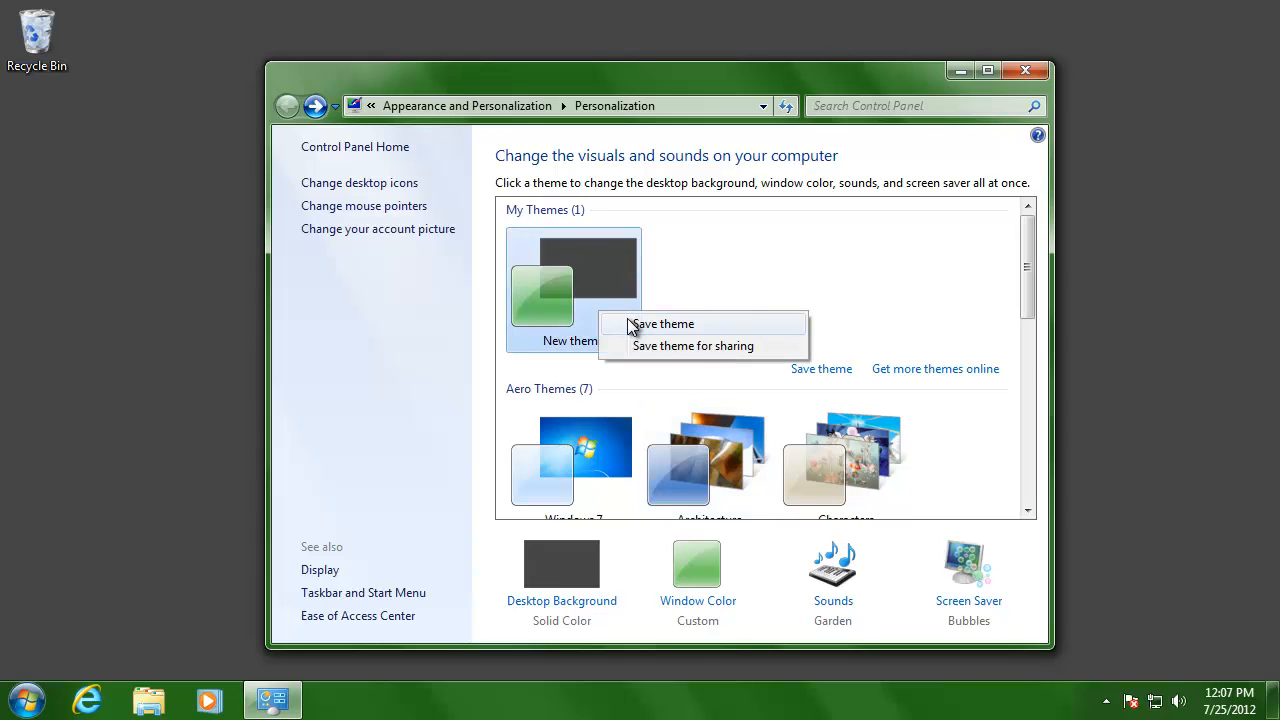